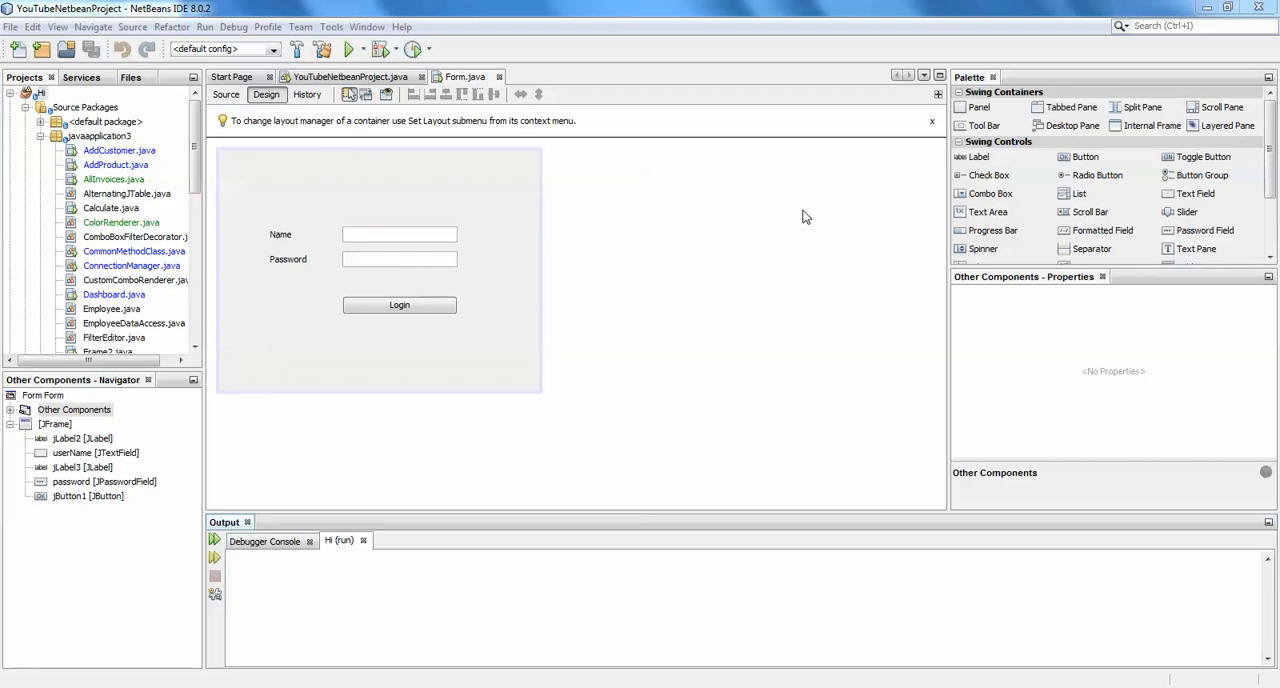
pyautogui.moveTo(688, 242)
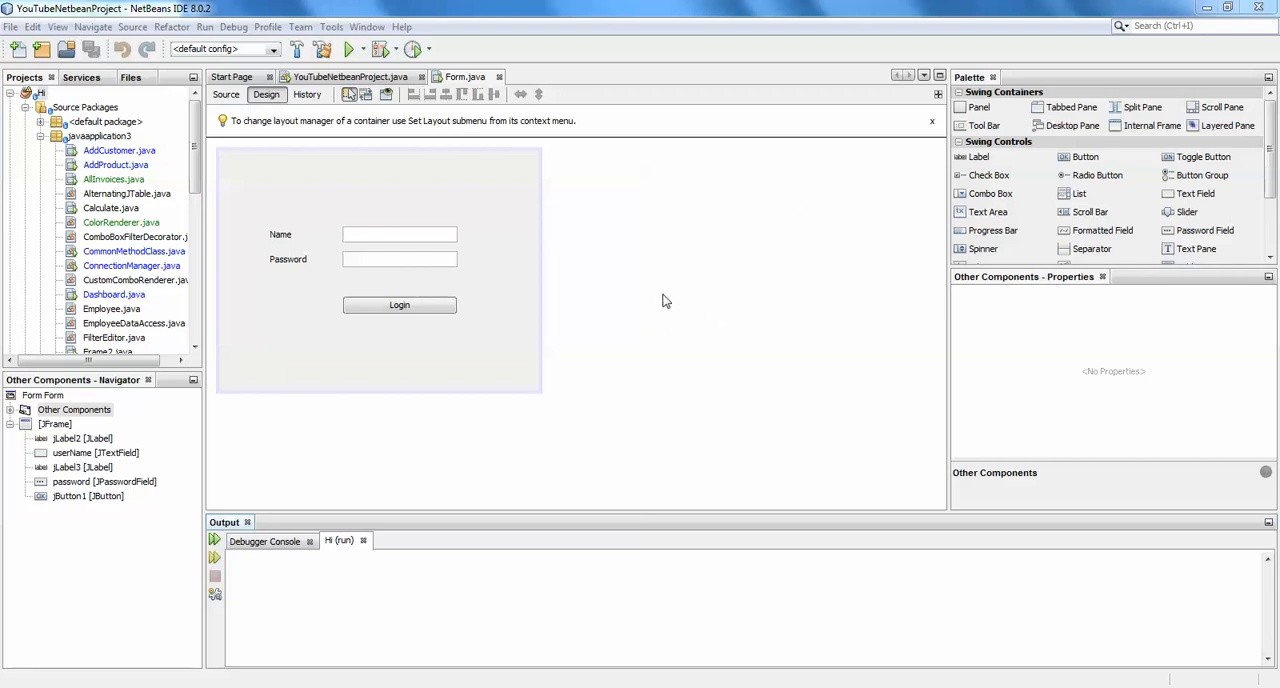
pyautogui.moveTo(434, 360)
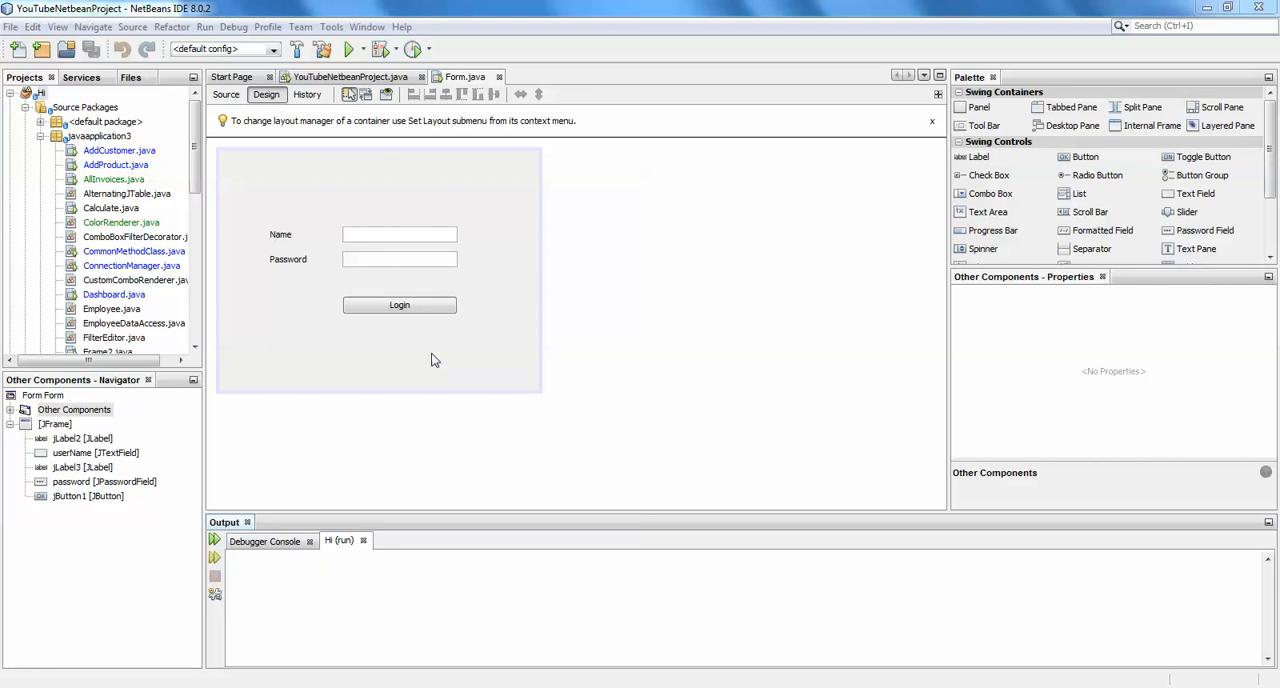
# Collapse the Hi project node, leaving YouTubeNetbeanProject's source files visible.
pyautogui.click(10, 92)
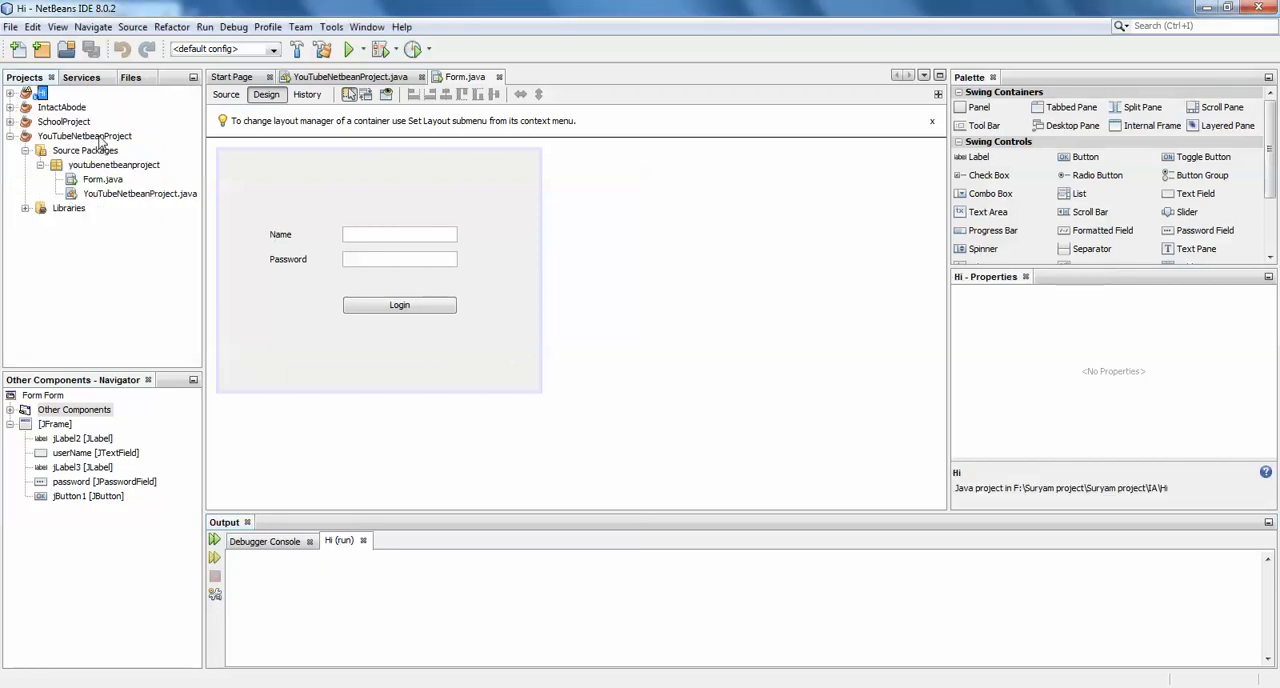
# Run YouTubeNetbeanProject, log in with a name and password, dismiss the message and close the form.
pyautogui.click(84, 136)
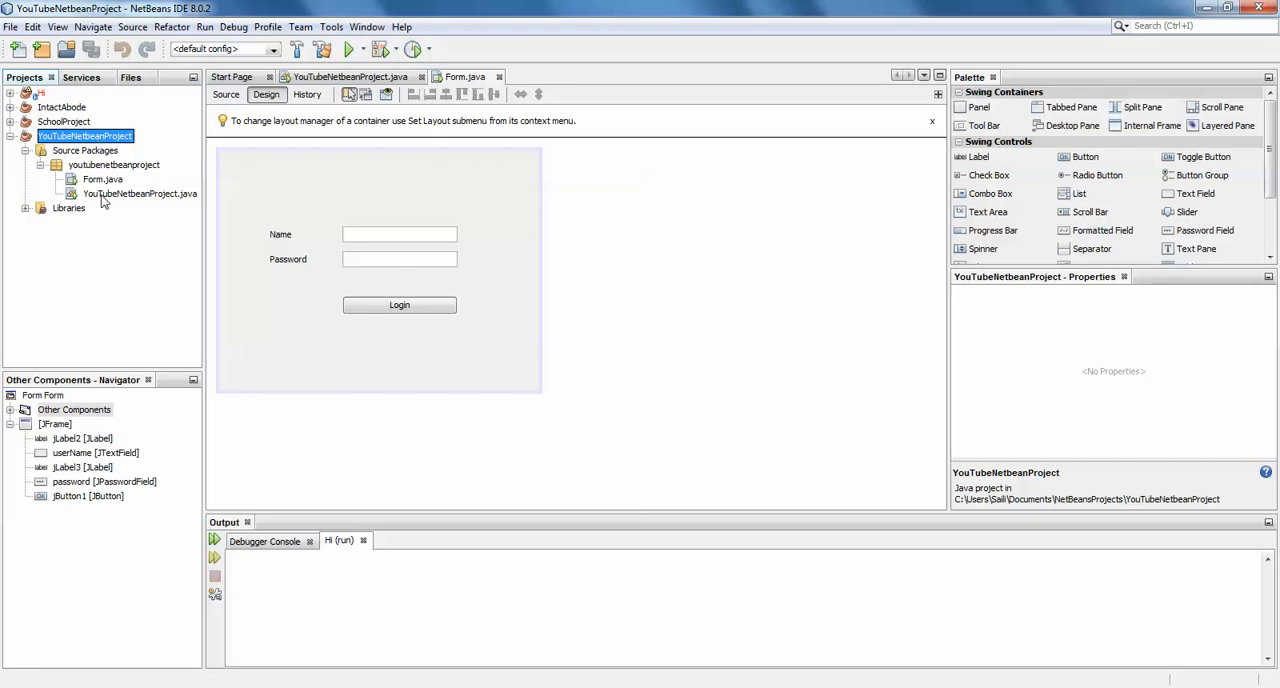
pyautogui.moveTo(472, 312)
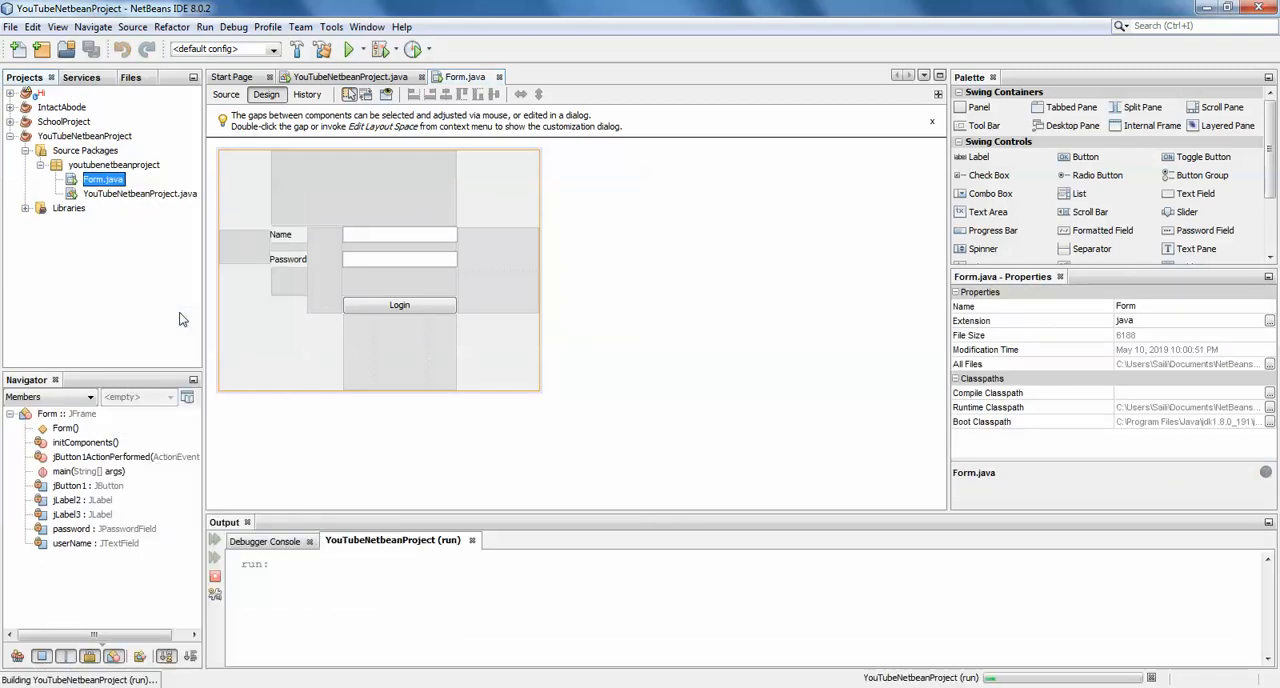
pyautogui.click(350, 48)
pyautogui.write('Hello')
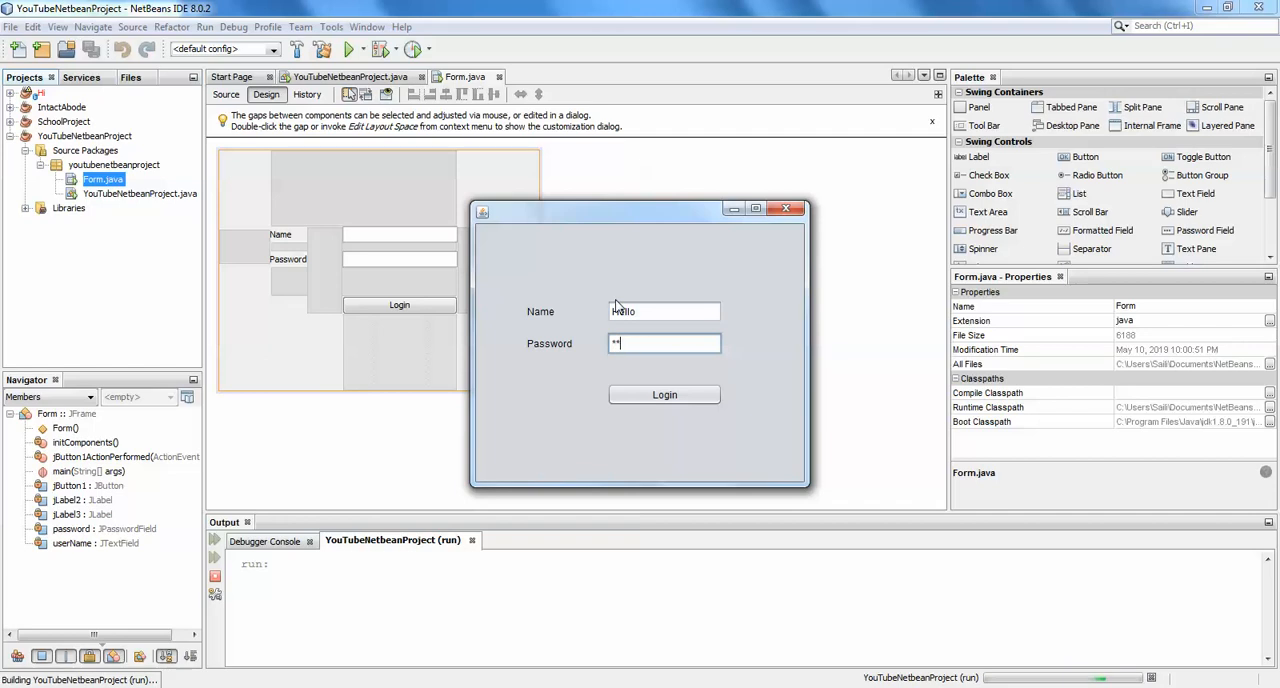
pyautogui.click(664, 394)
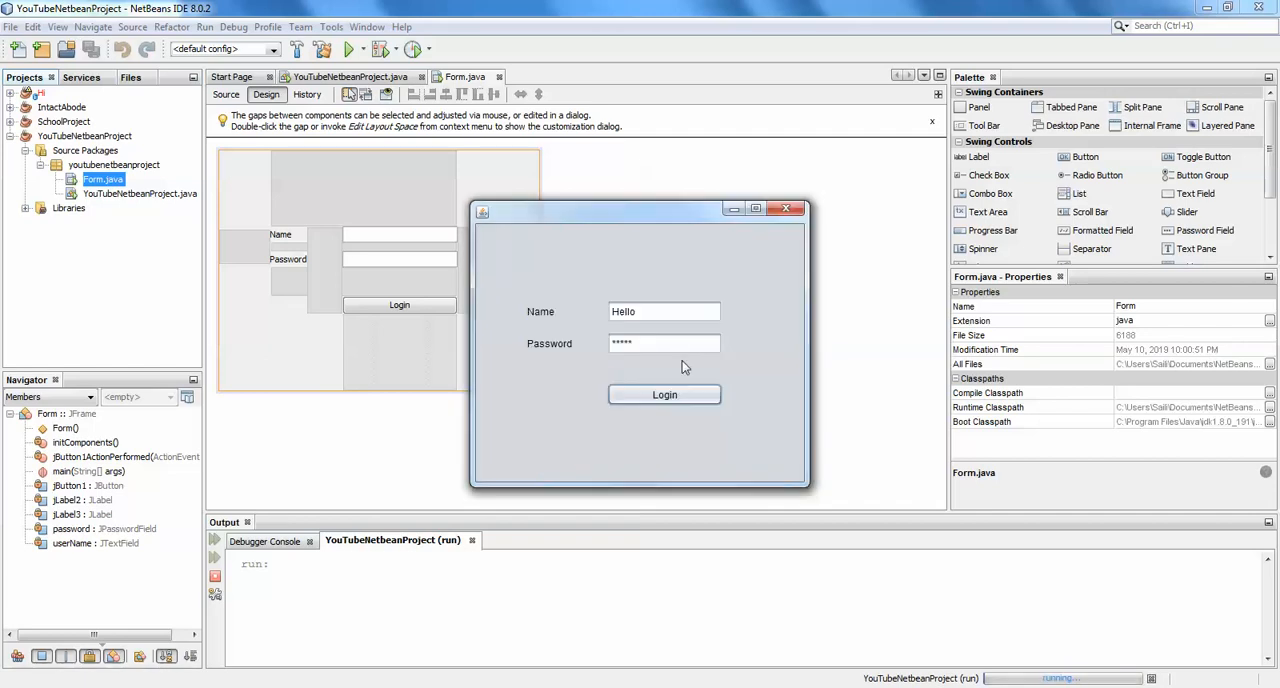
pyautogui.click(664, 394)
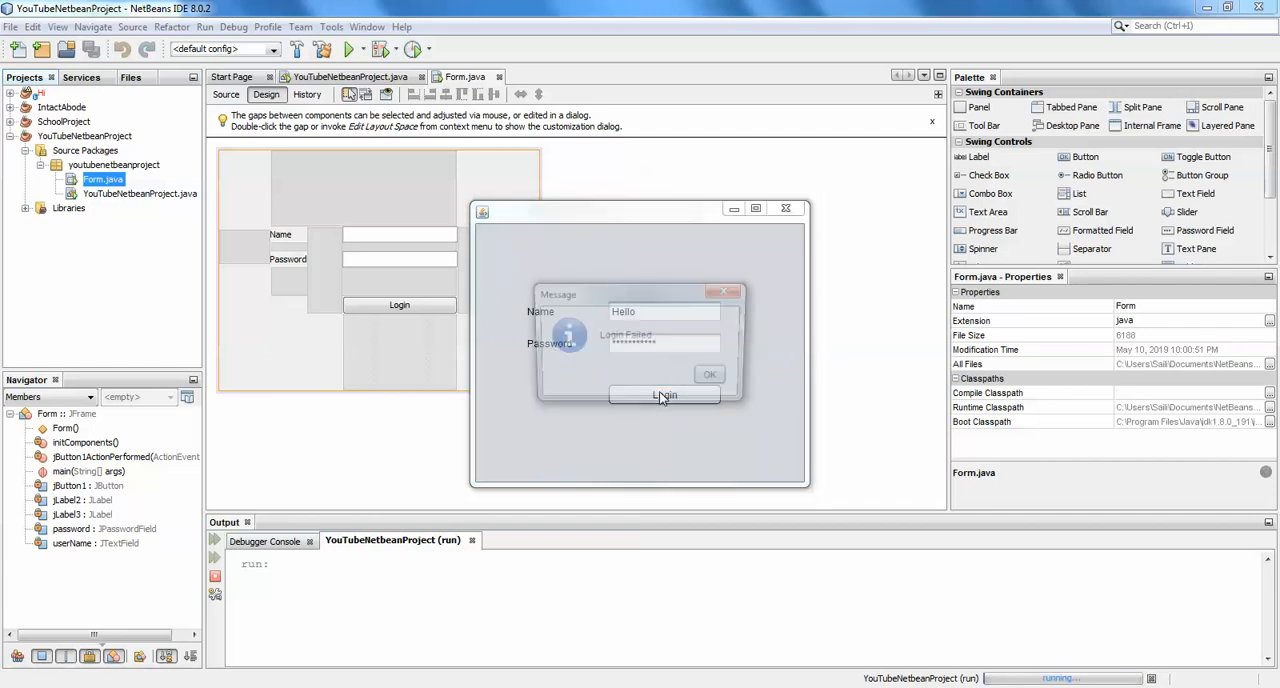
pyautogui.click(708, 372)
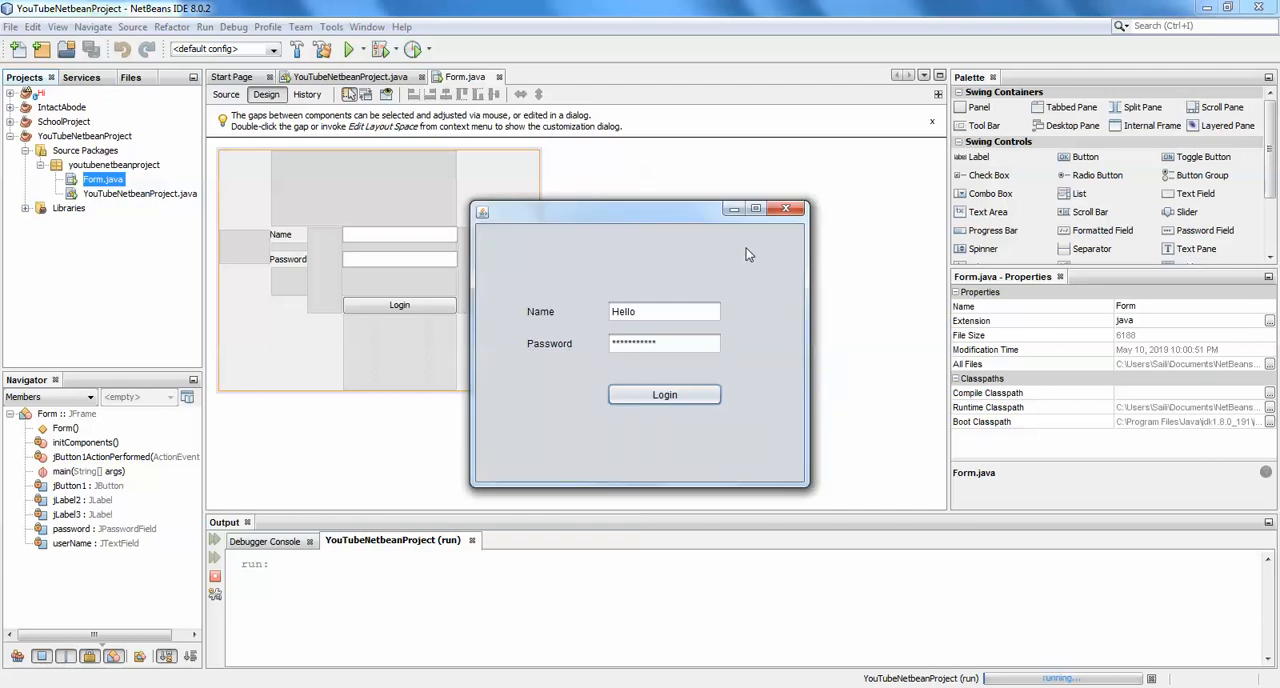
pyautogui.moveTo(784, 208)
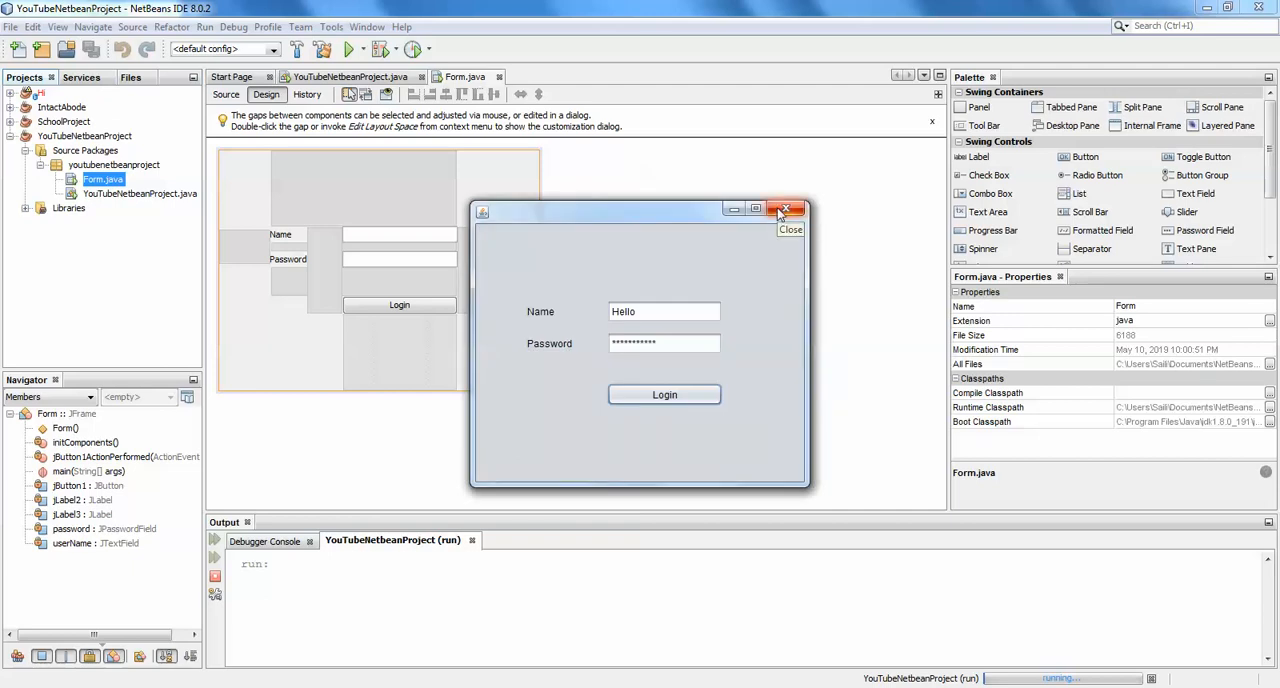
pyautogui.click(786, 208)
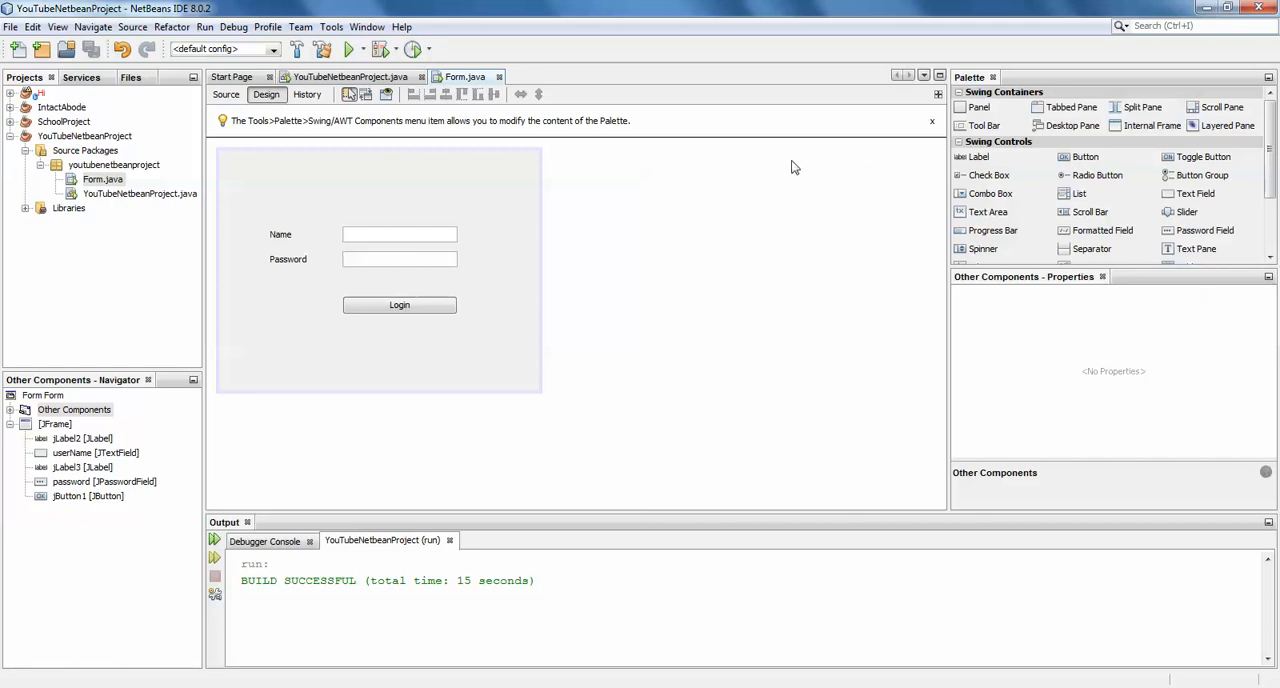
pyautogui.moveTo(220, 236)
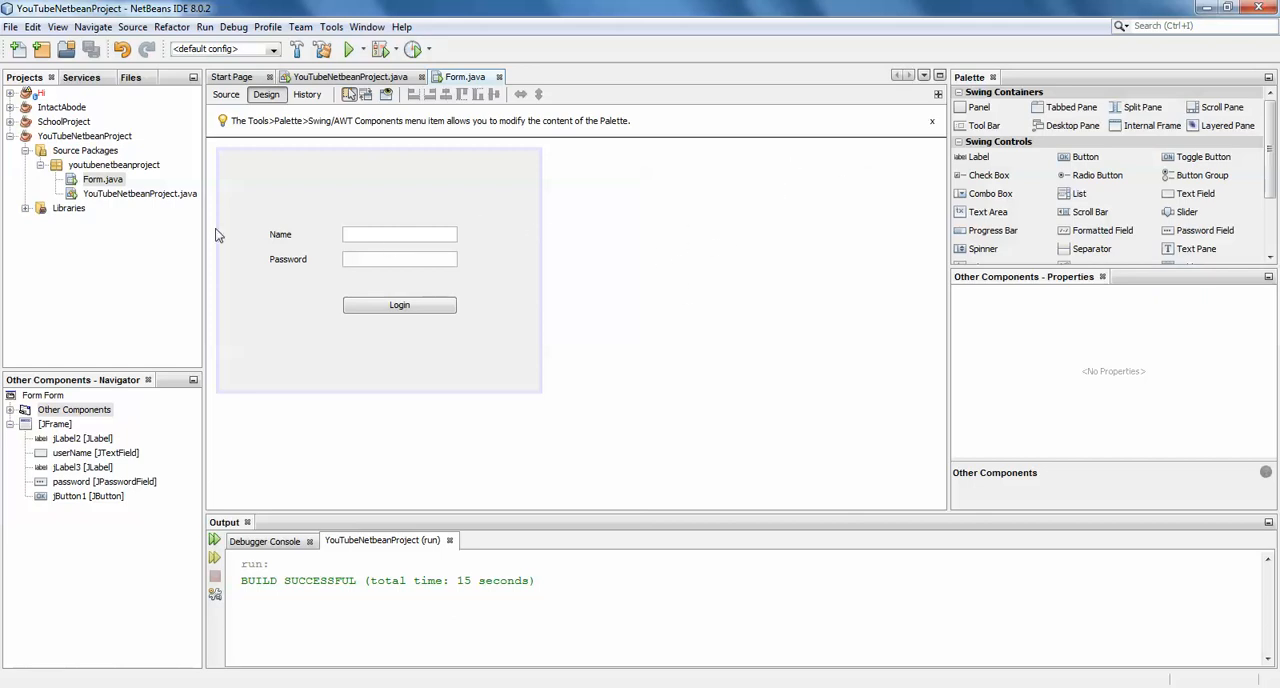
pyautogui.moveTo(520, 246)
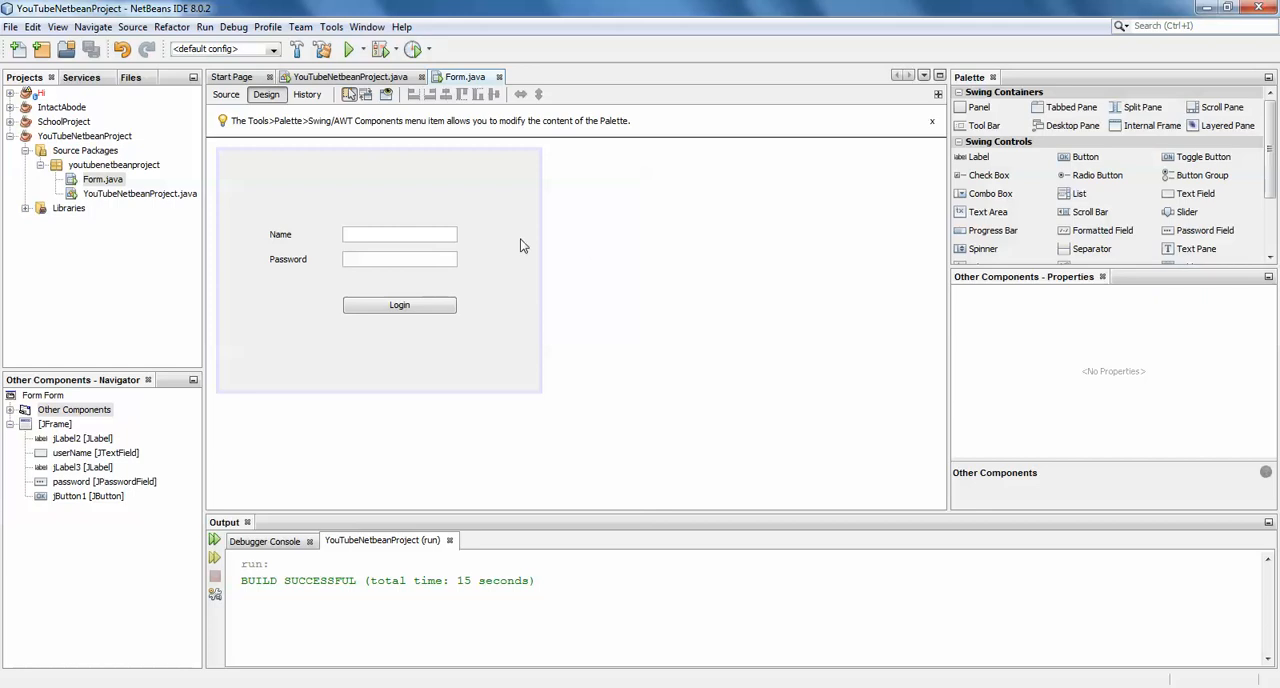
# Bring up the context menu of YouTubeNetbeanProject to reach its Properties.
pyautogui.rightClick(84, 136)
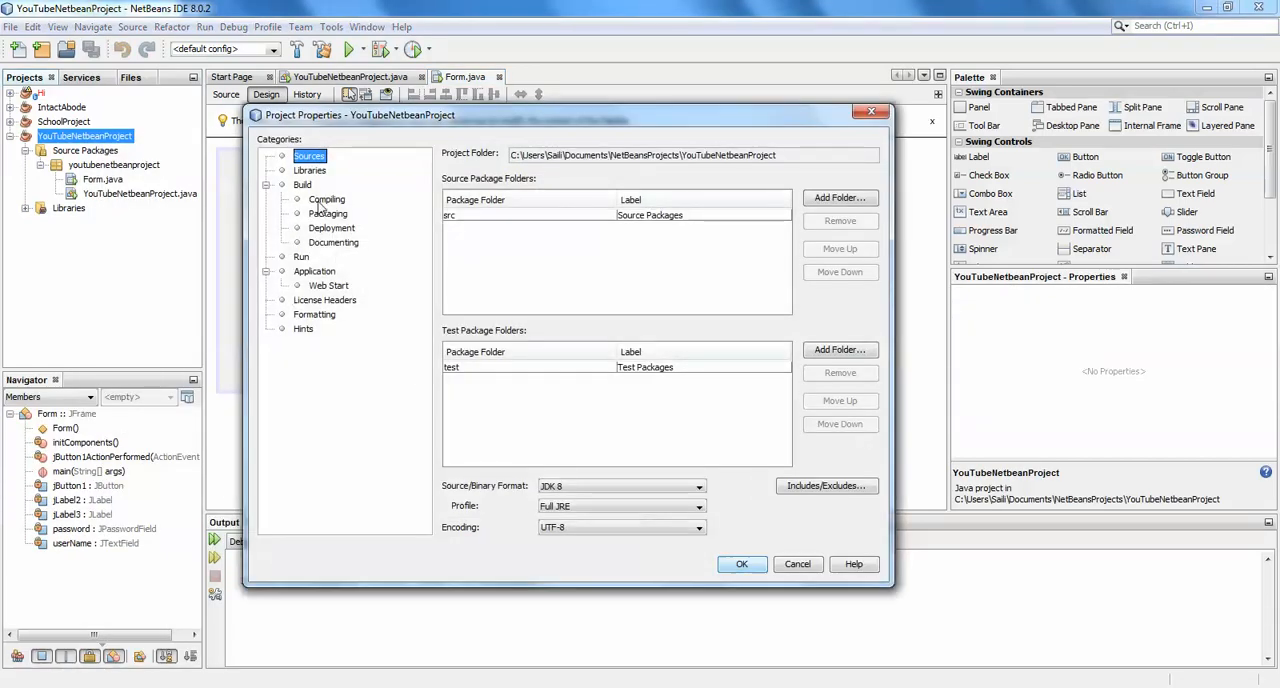
# Under Build > Packaging, enable Copy Dependent Libraries for the JAR build.
pyautogui.click(328, 200)
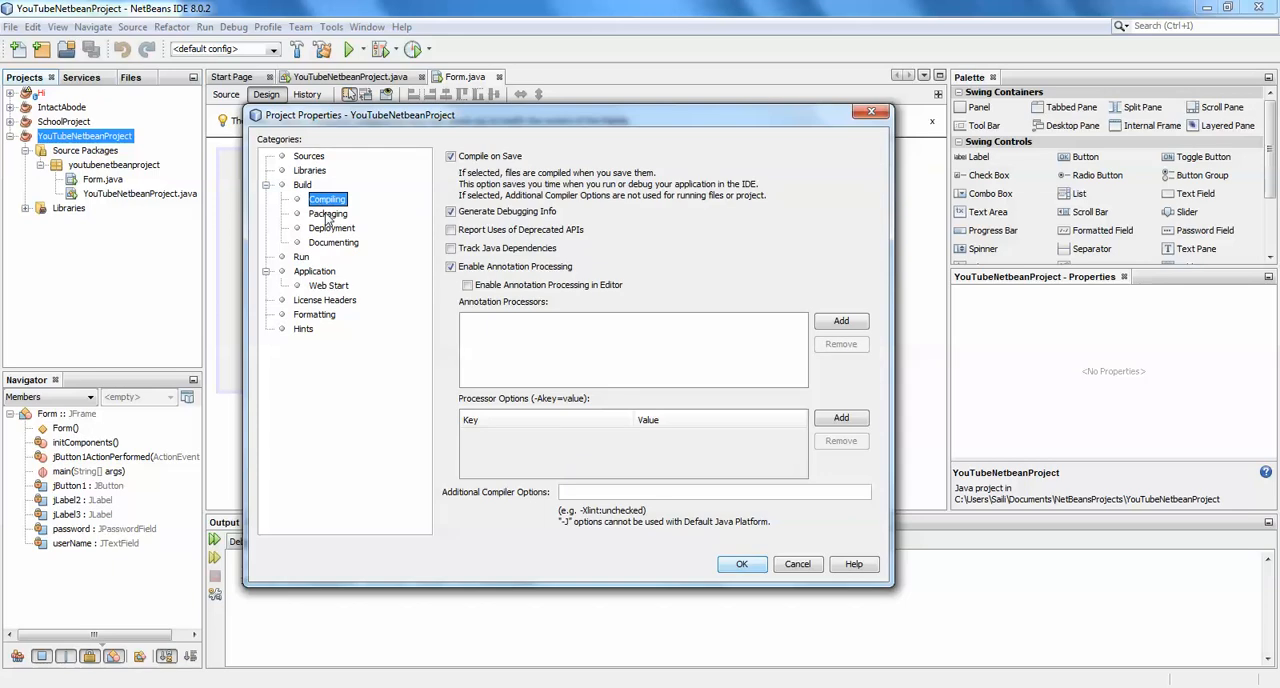
pyautogui.click(328, 212)
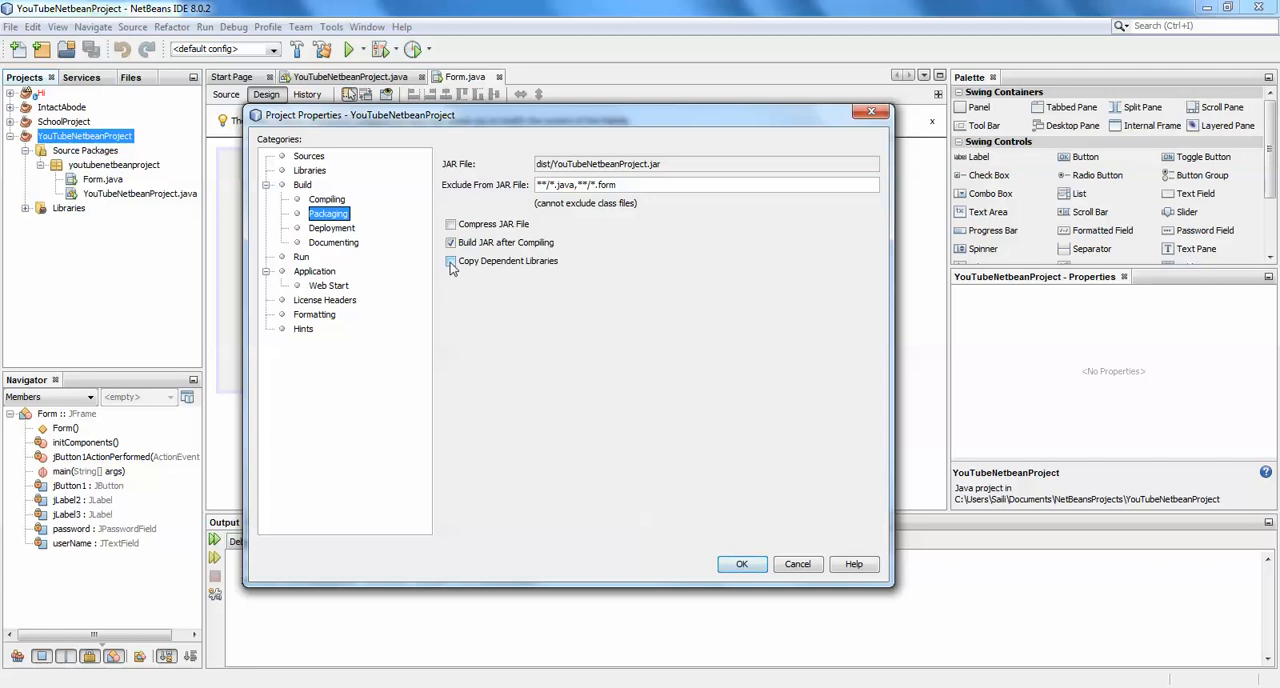
pyautogui.click(452, 260)
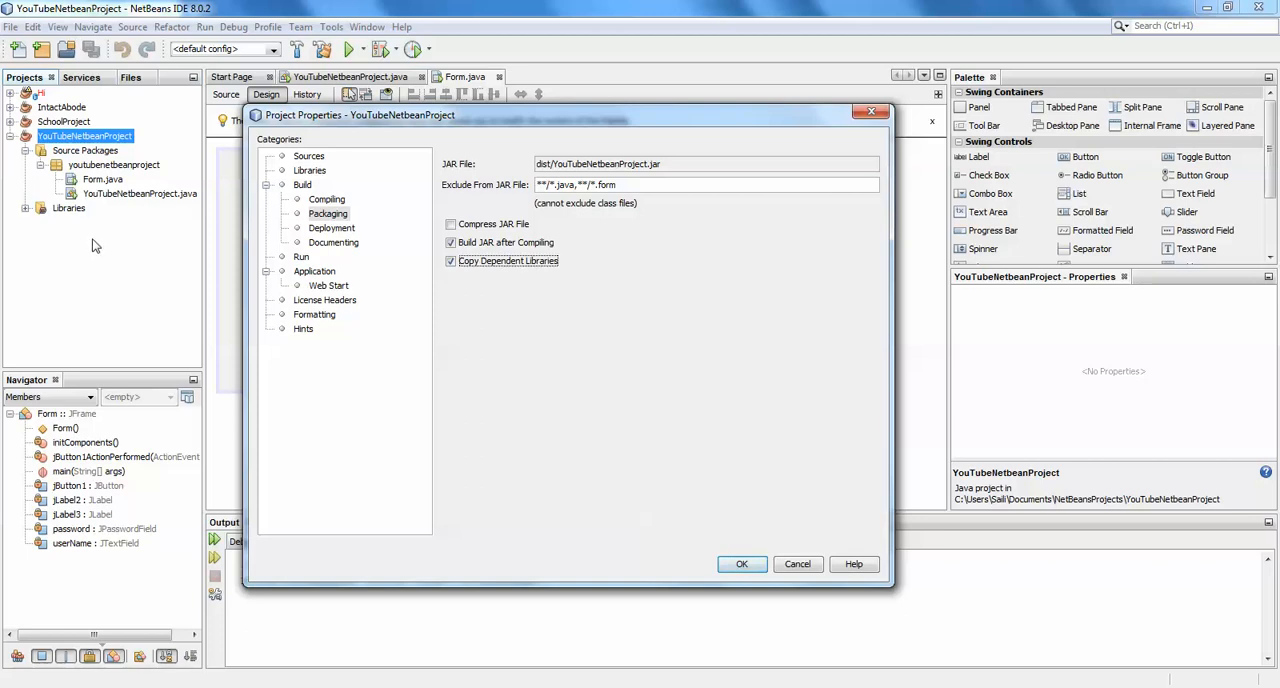
pyautogui.moveTo(540, 396)
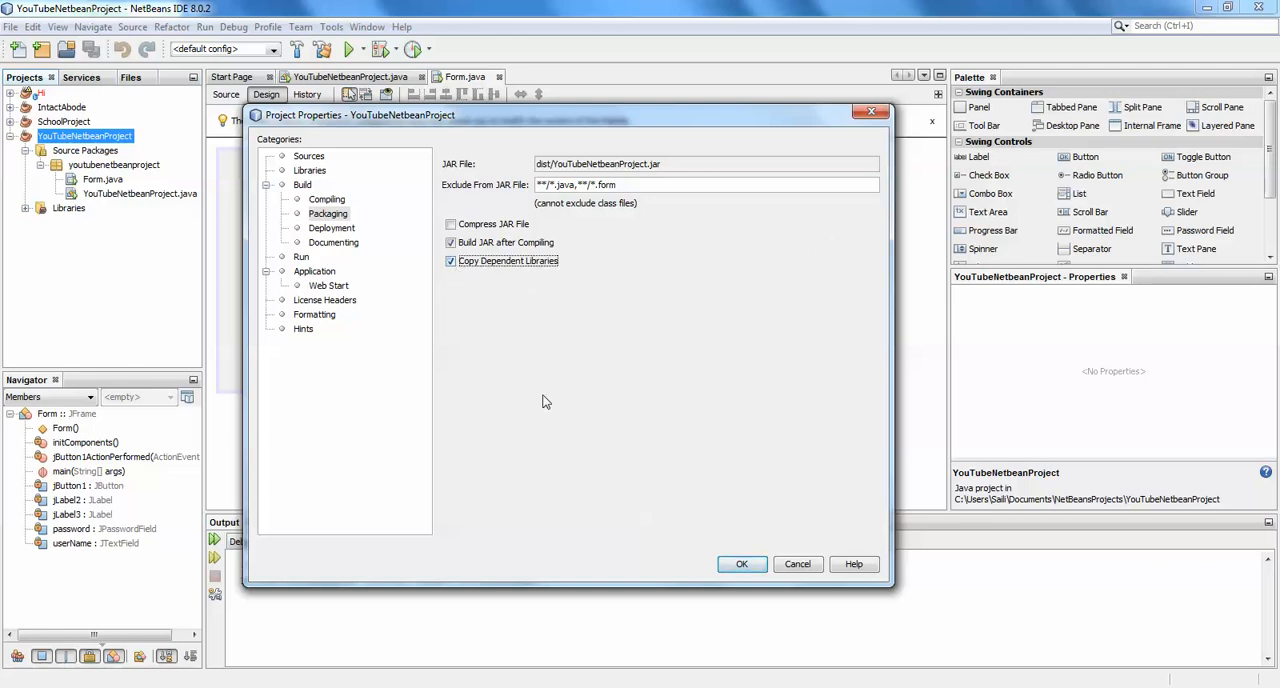
pyautogui.click(452, 260)
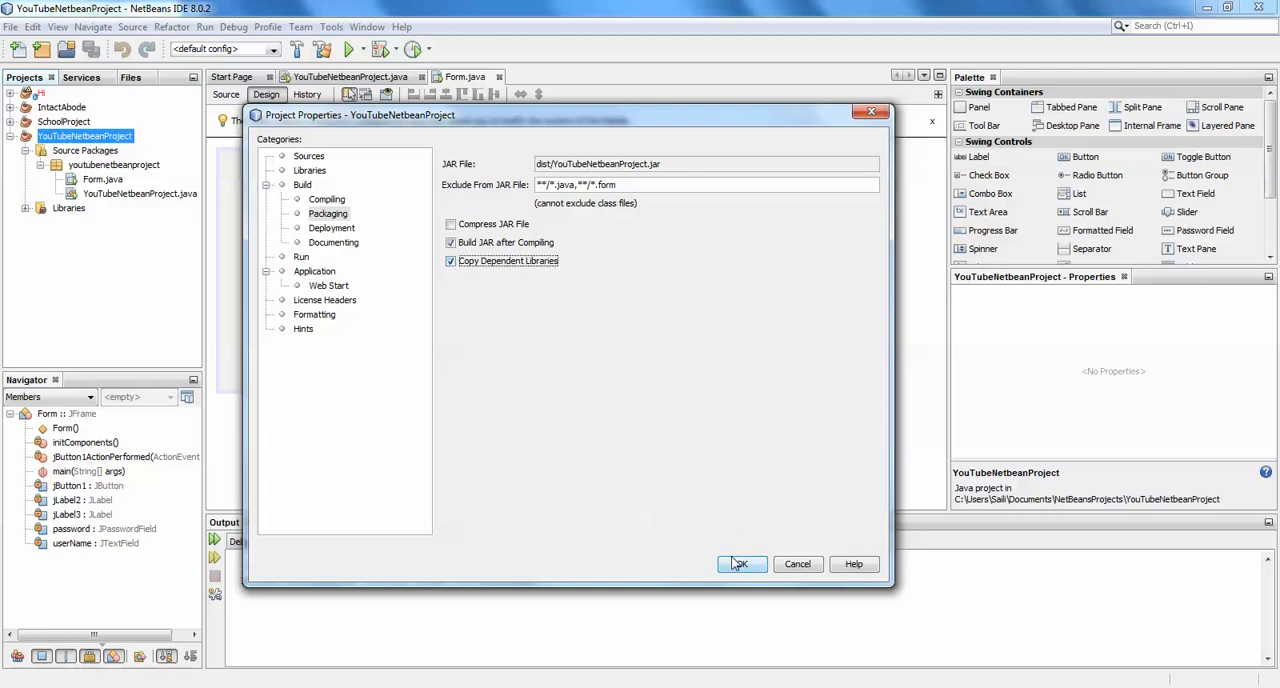
# In the Run settings, browse and select youtubenetbeanproject.Form as the main class.
pyautogui.click(300, 256)
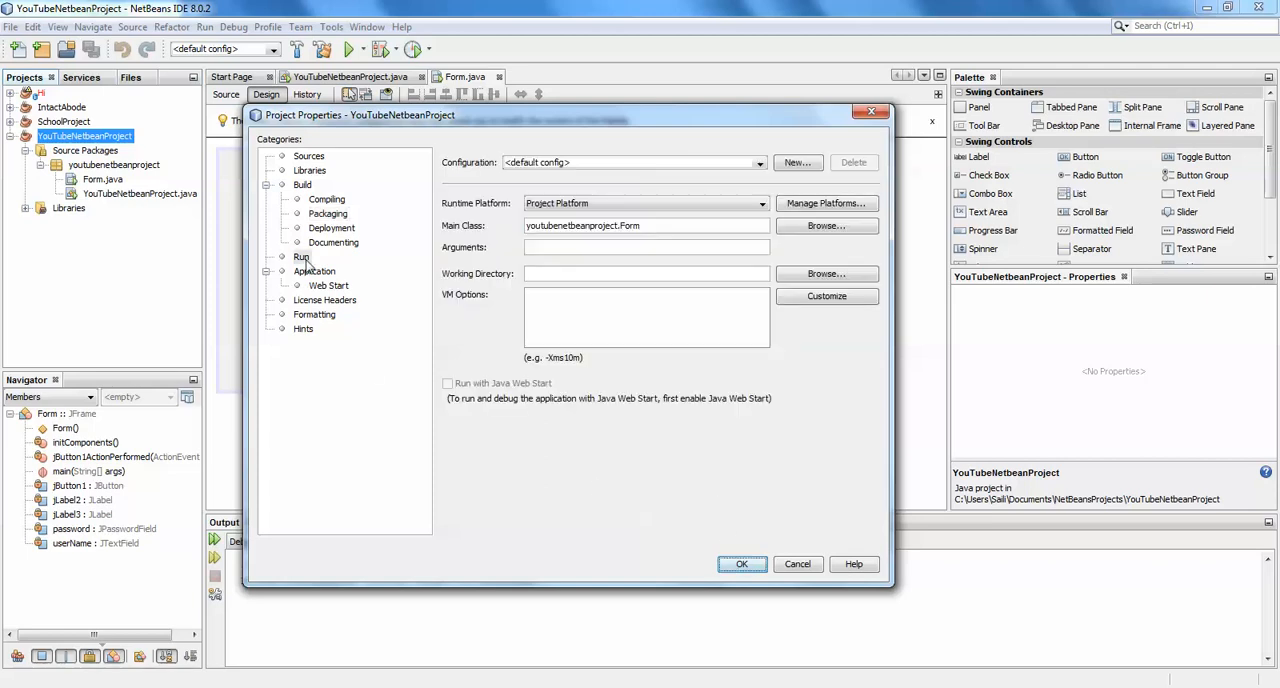
pyautogui.click(302, 256)
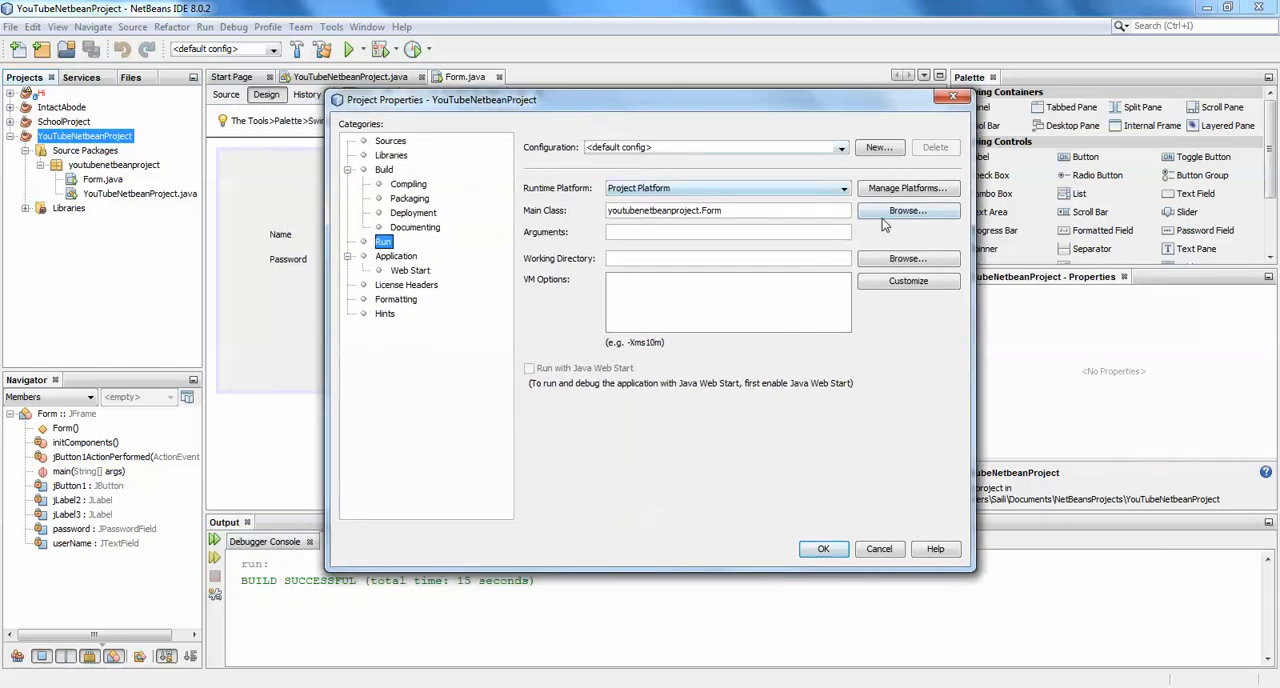
pyautogui.click(908, 210)
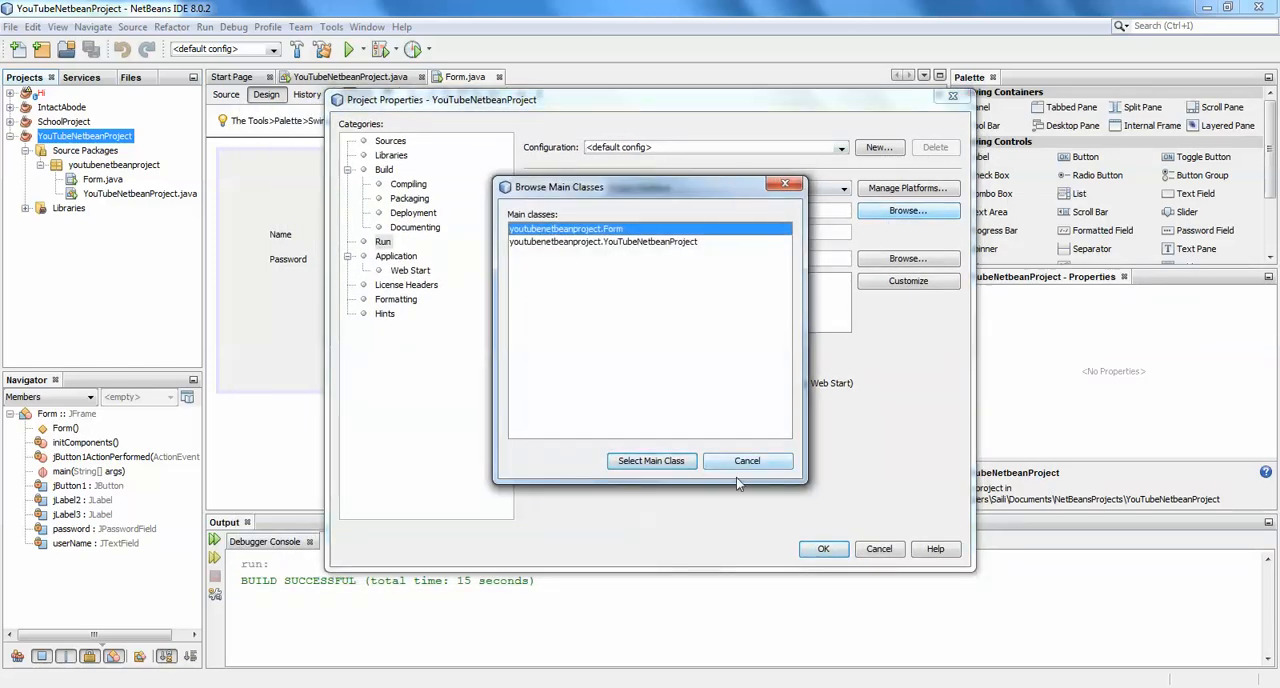
pyautogui.click(652, 460)
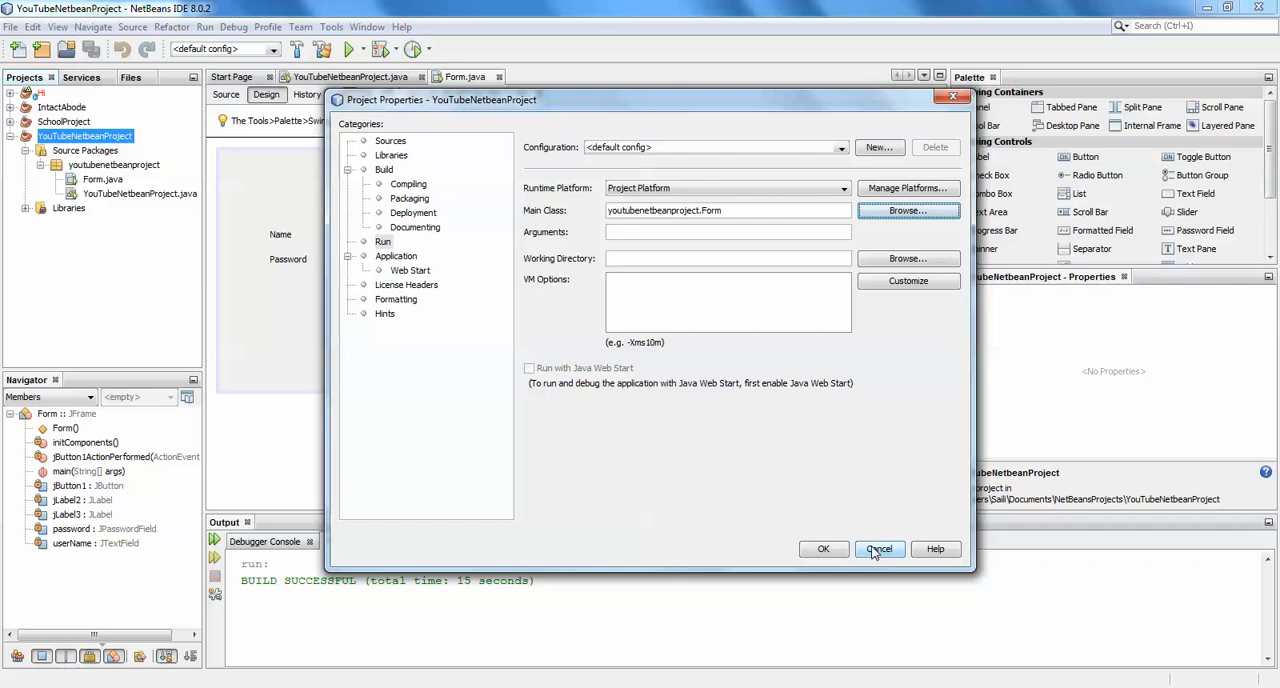
# Confirm the Project Properties with OK, returning to the login form design.
pyautogui.click(878, 548)
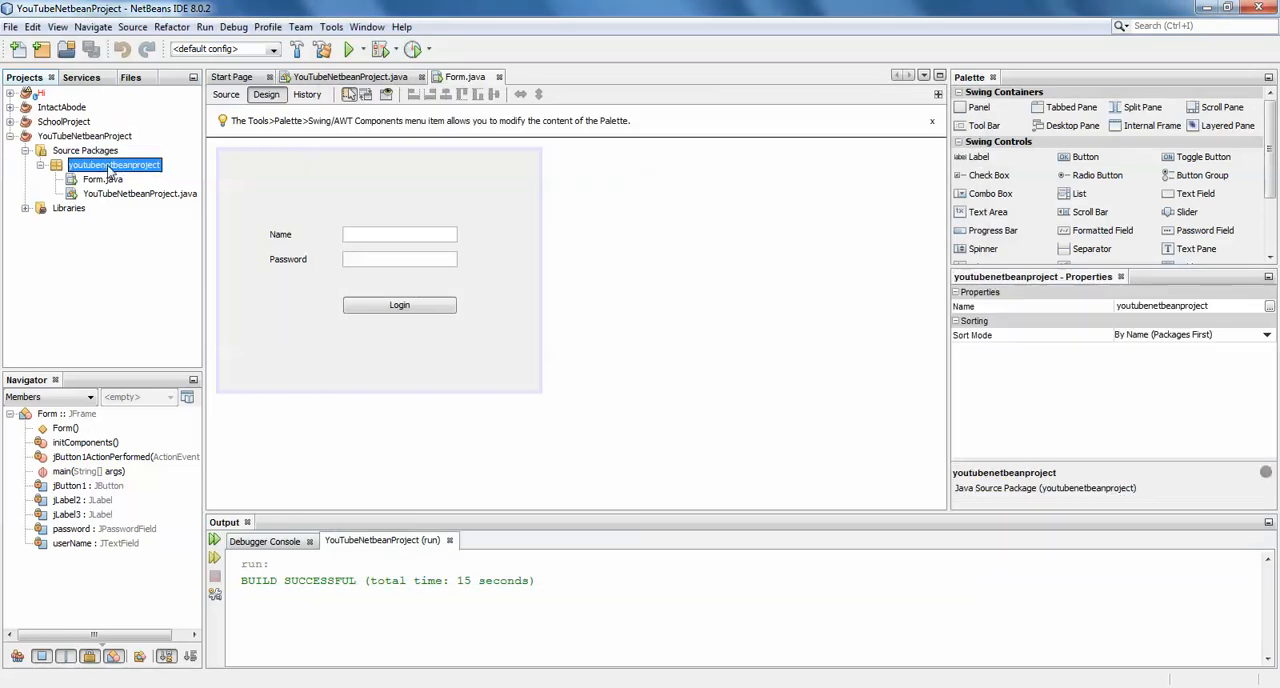
pyautogui.moveTo(140, 192)
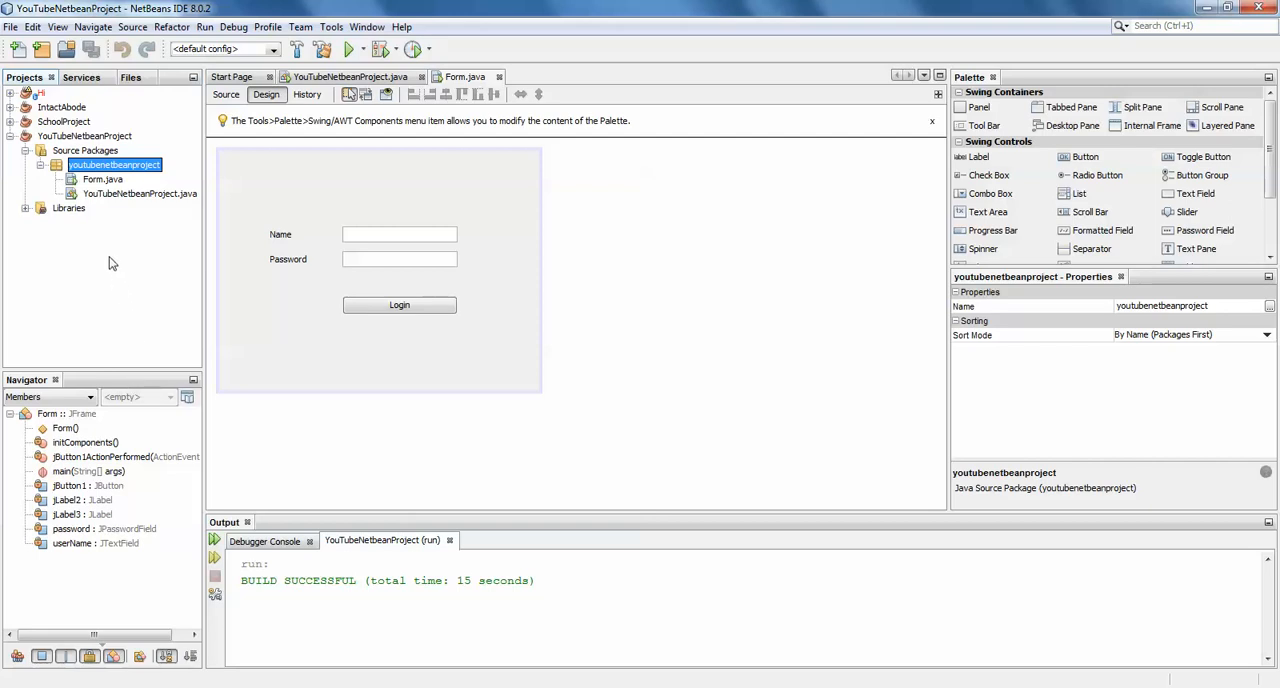
pyautogui.moveTo(128, 200)
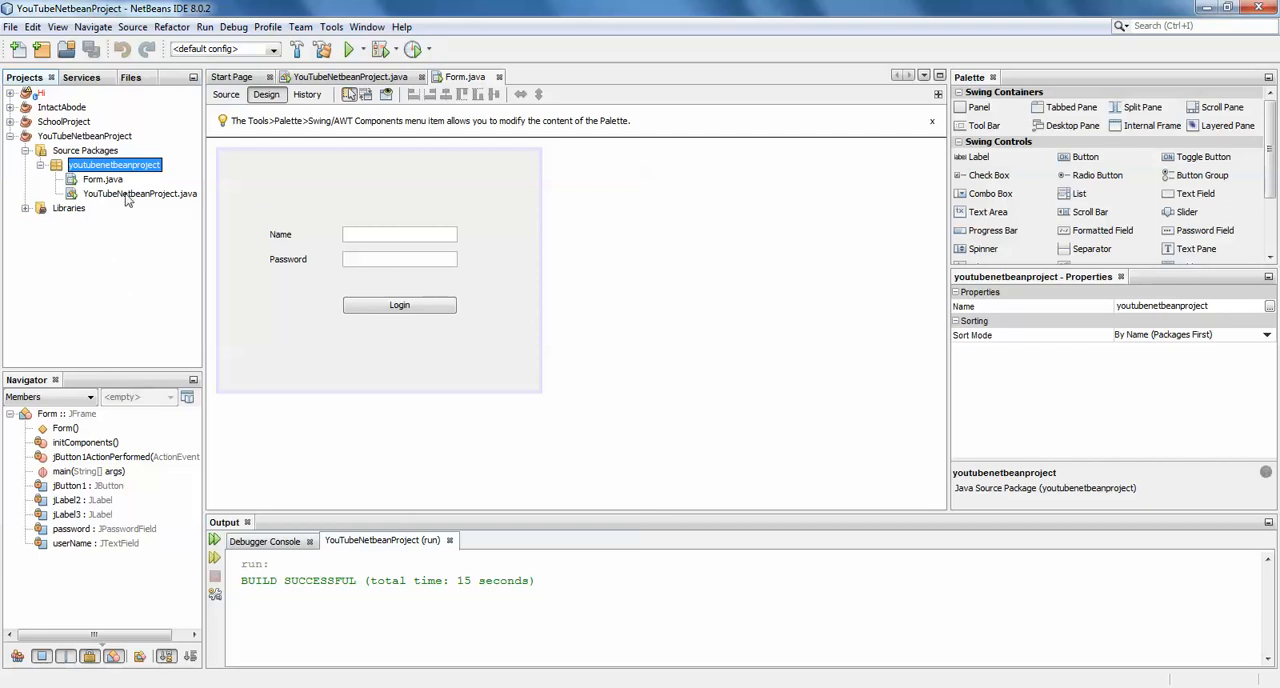
pyautogui.moveTo(76, 222)
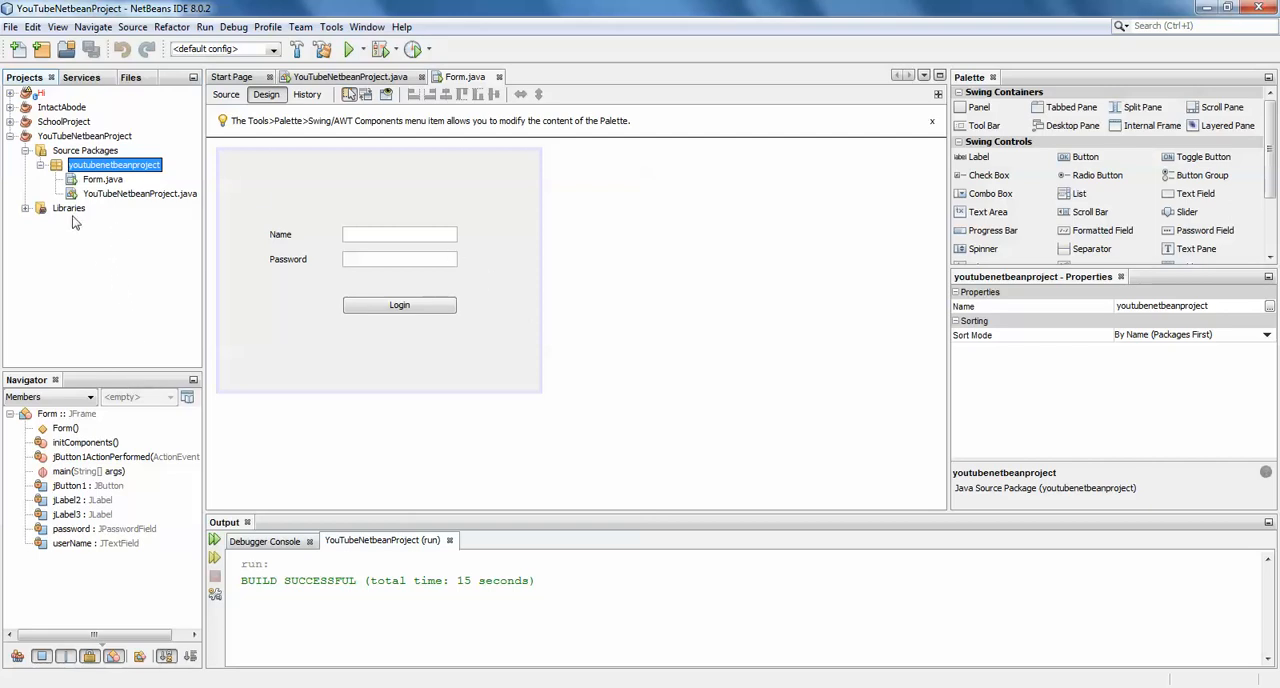
# Create a new JFrame form named Form2 in the youtubenetbeanproject package.
pyautogui.rightClick(114, 164)
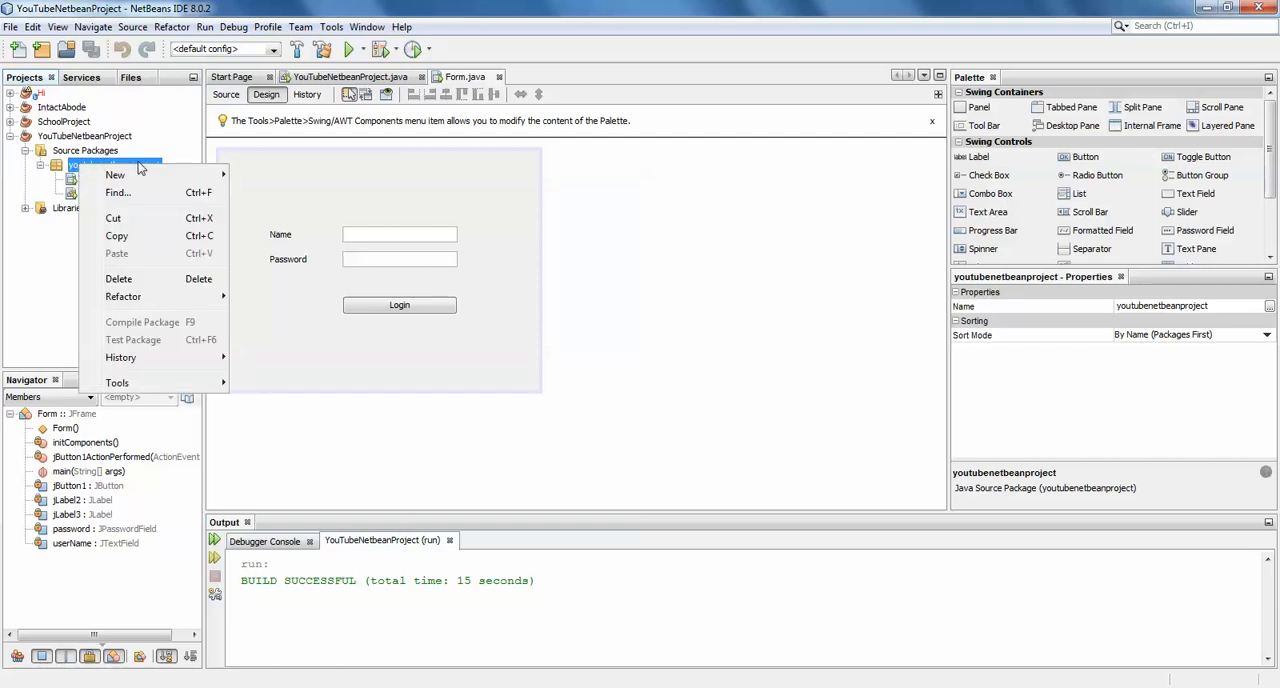
pyautogui.click(116, 176)
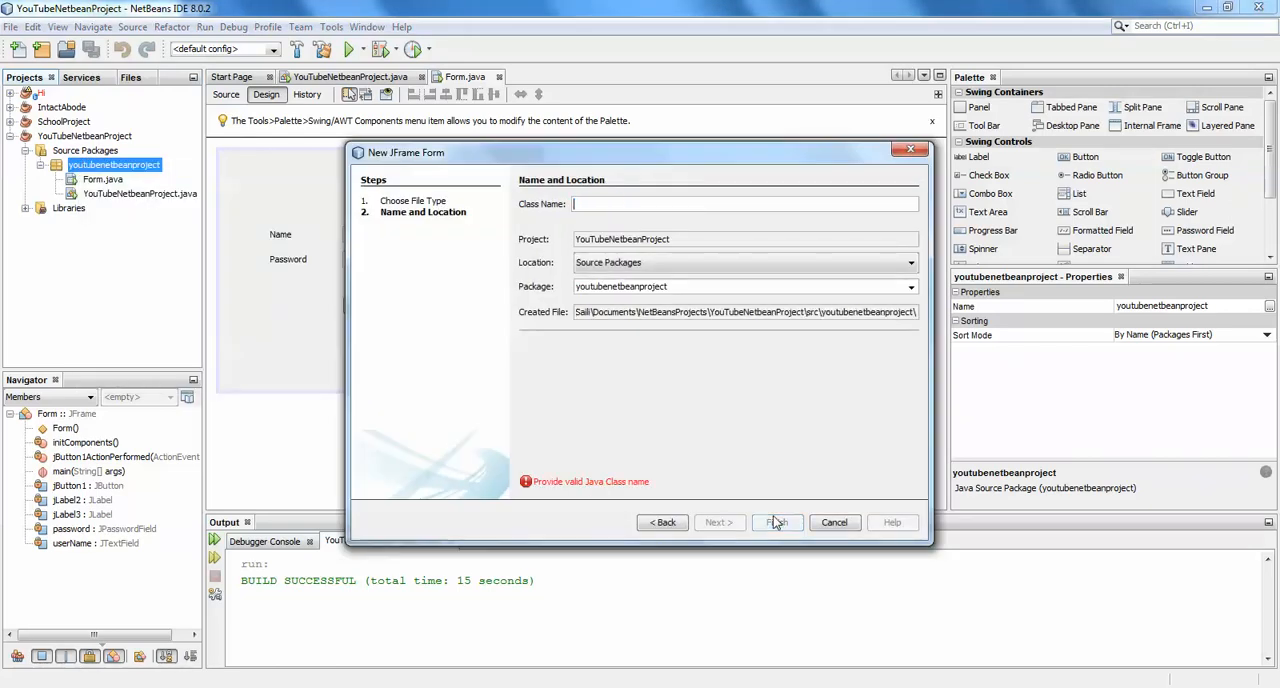
pyautogui.write('Form')
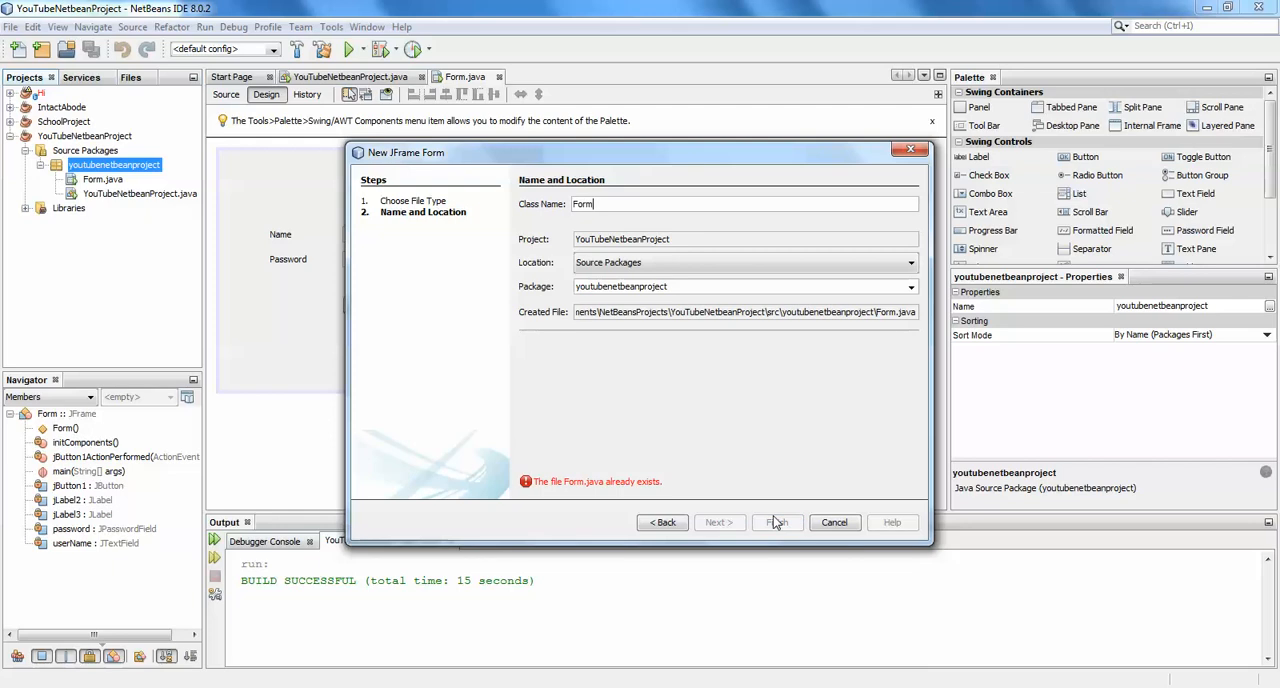
pyautogui.click(776, 522)
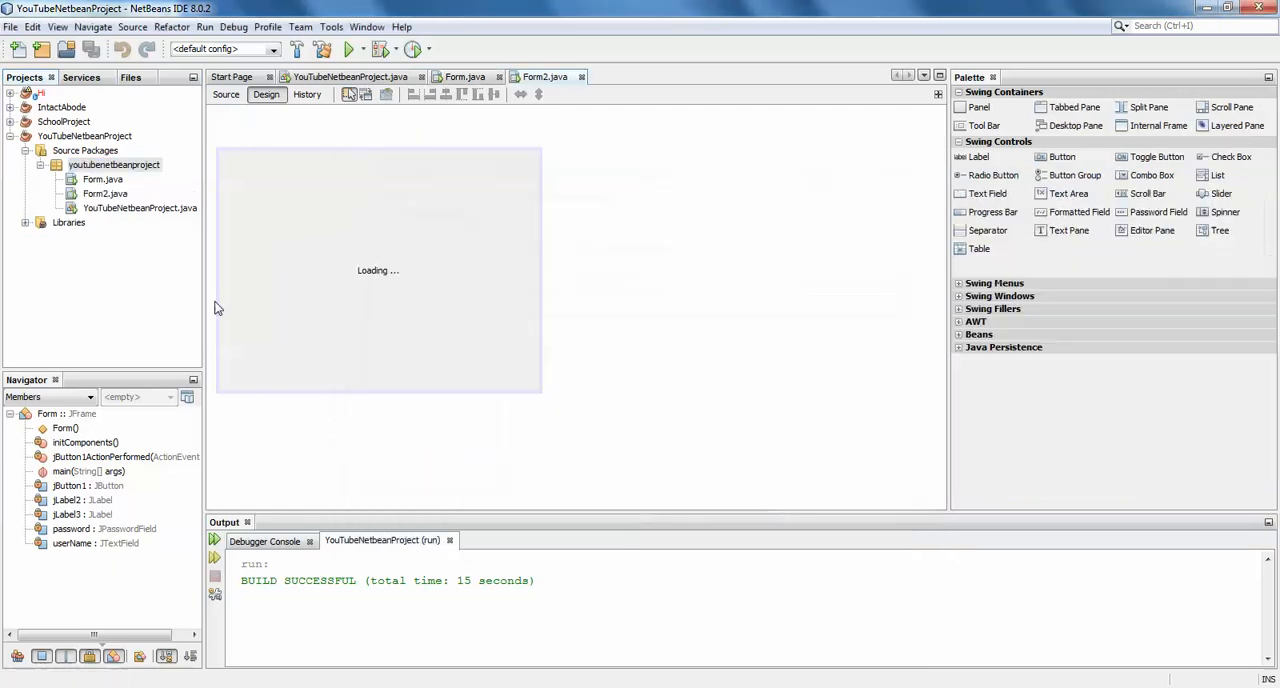
# Select the new Form2.java, then reopen the login form Form.java.
pyautogui.click(104, 180)
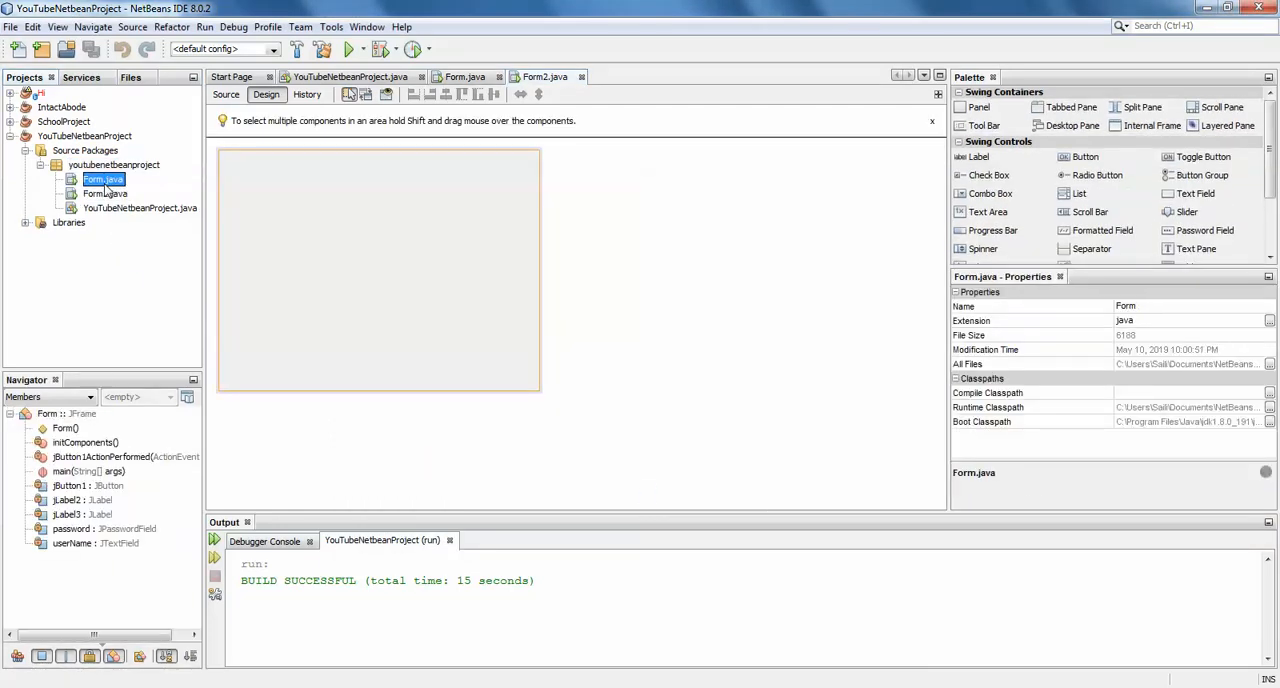
pyautogui.click(106, 192)
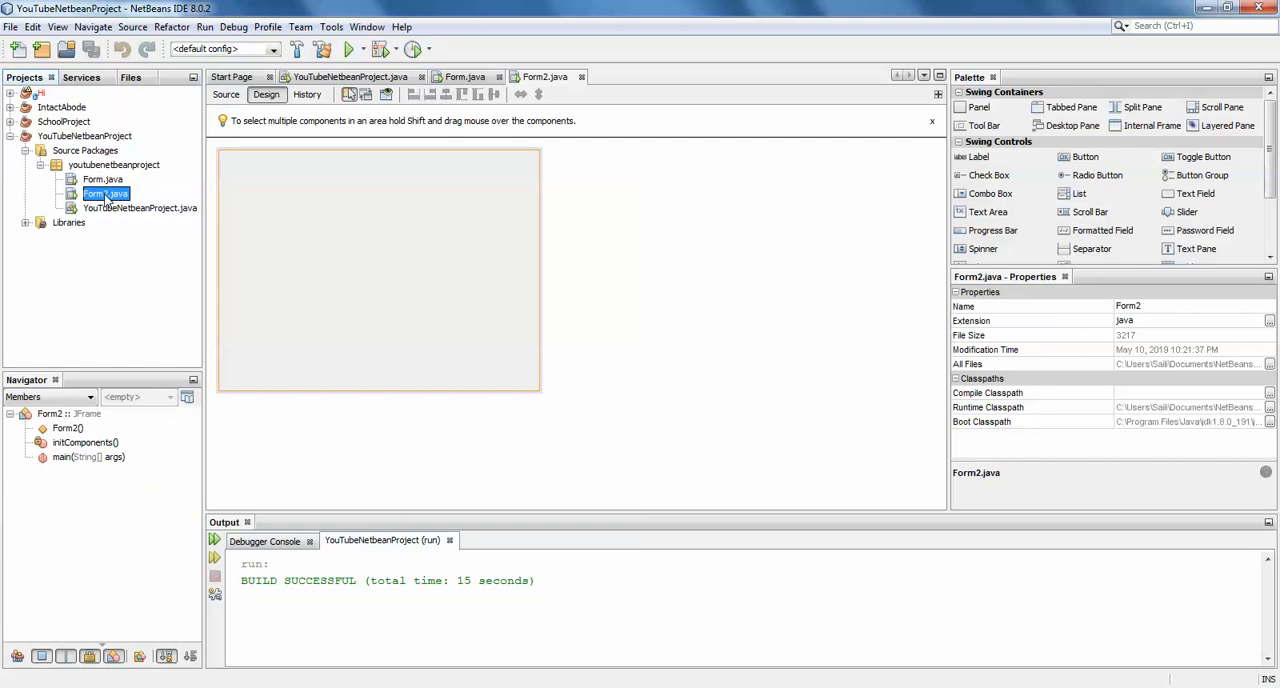
pyautogui.click(104, 180)
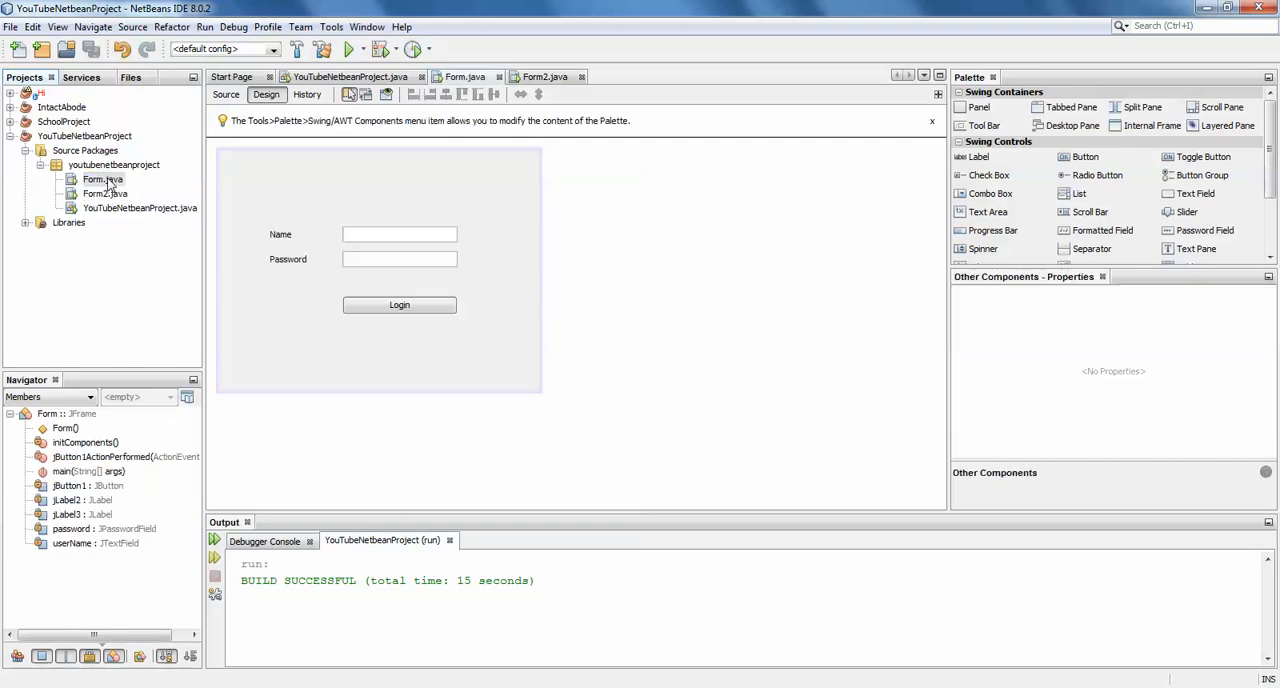
# In Form.java's source, add new Form2().setVisible(true); after the Login Sucessful dialog.
pyautogui.click(226, 94)
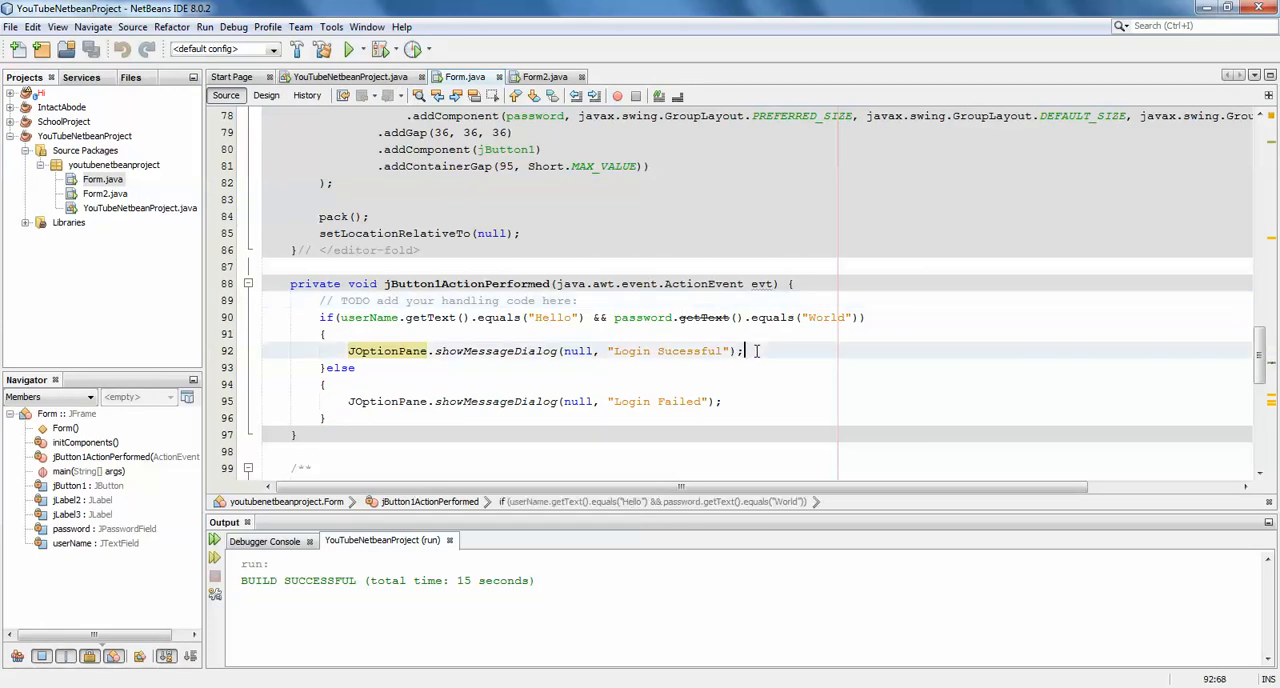
pyautogui.write('new')
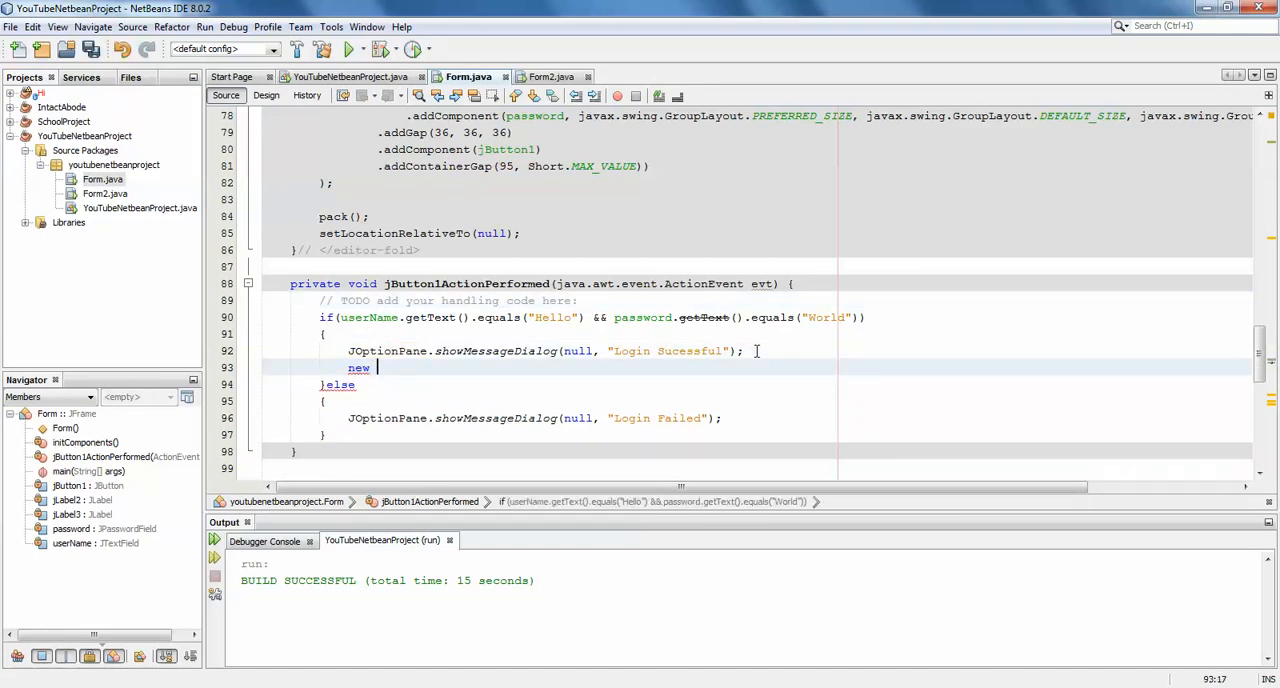
pyautogui.write('Form2().setVisible(true);')
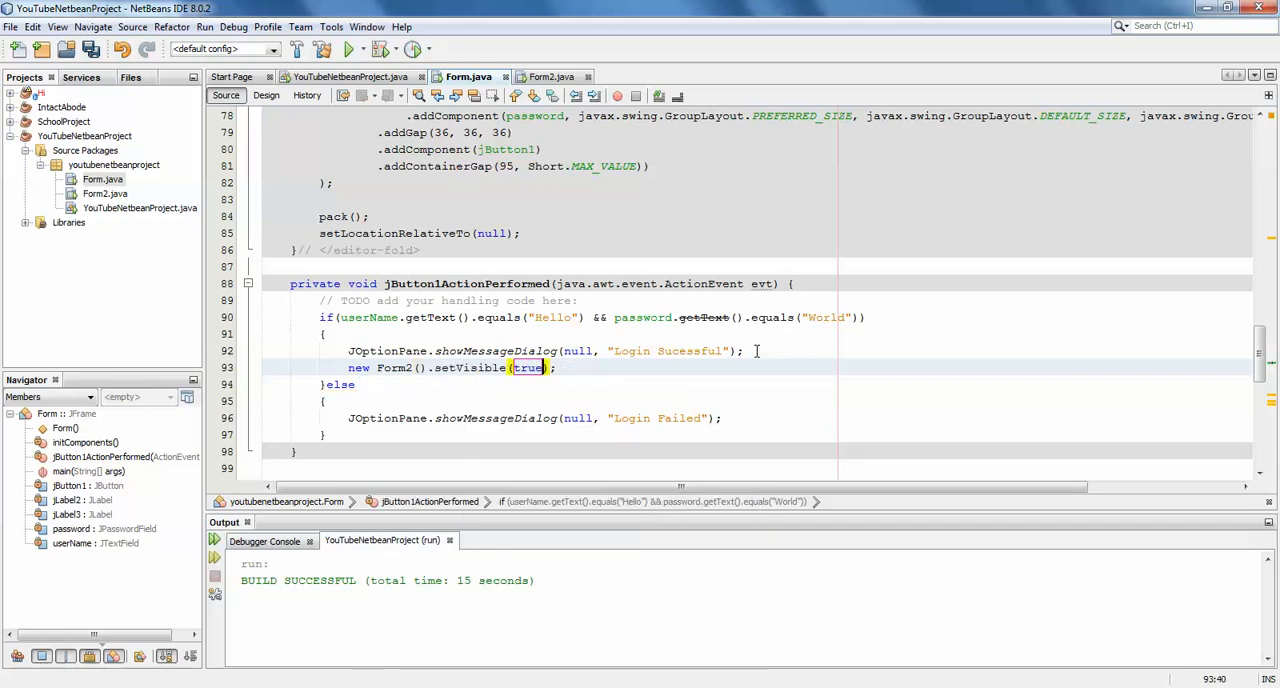
# Run Form.java, log in so Form2 opens, then close the running windows.
pyautogui.rightClick(104, 180)
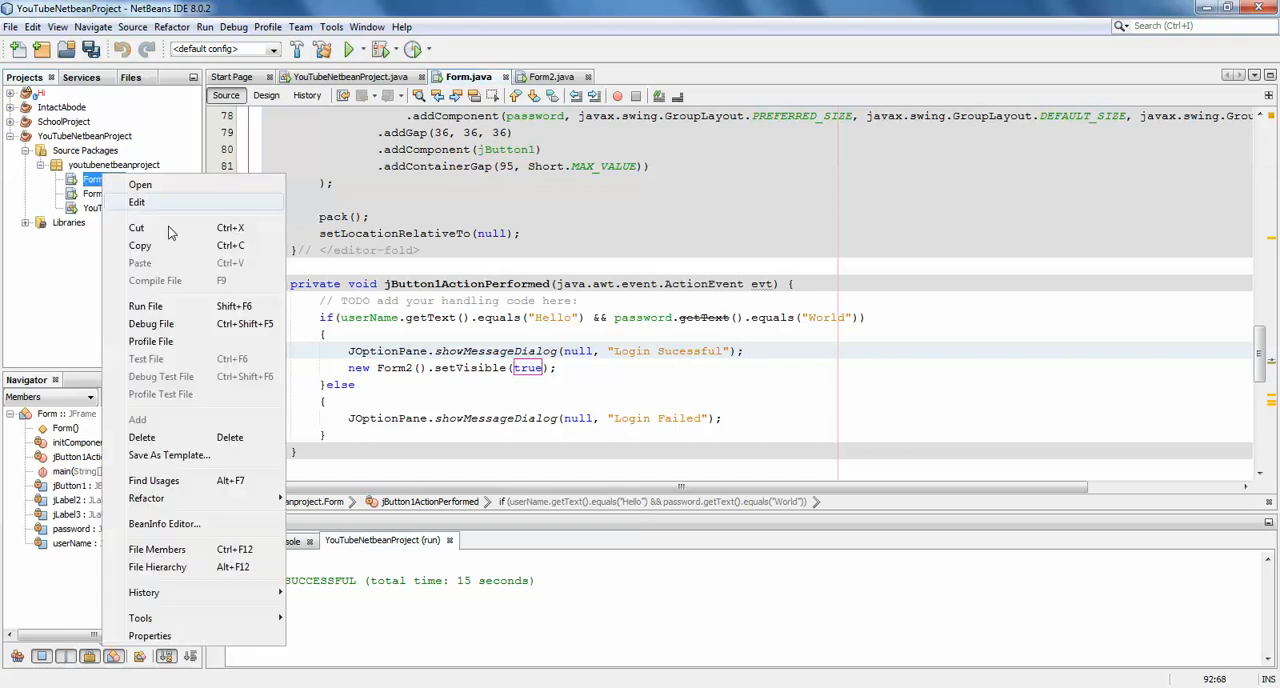
pyautogui.click(146, 306)
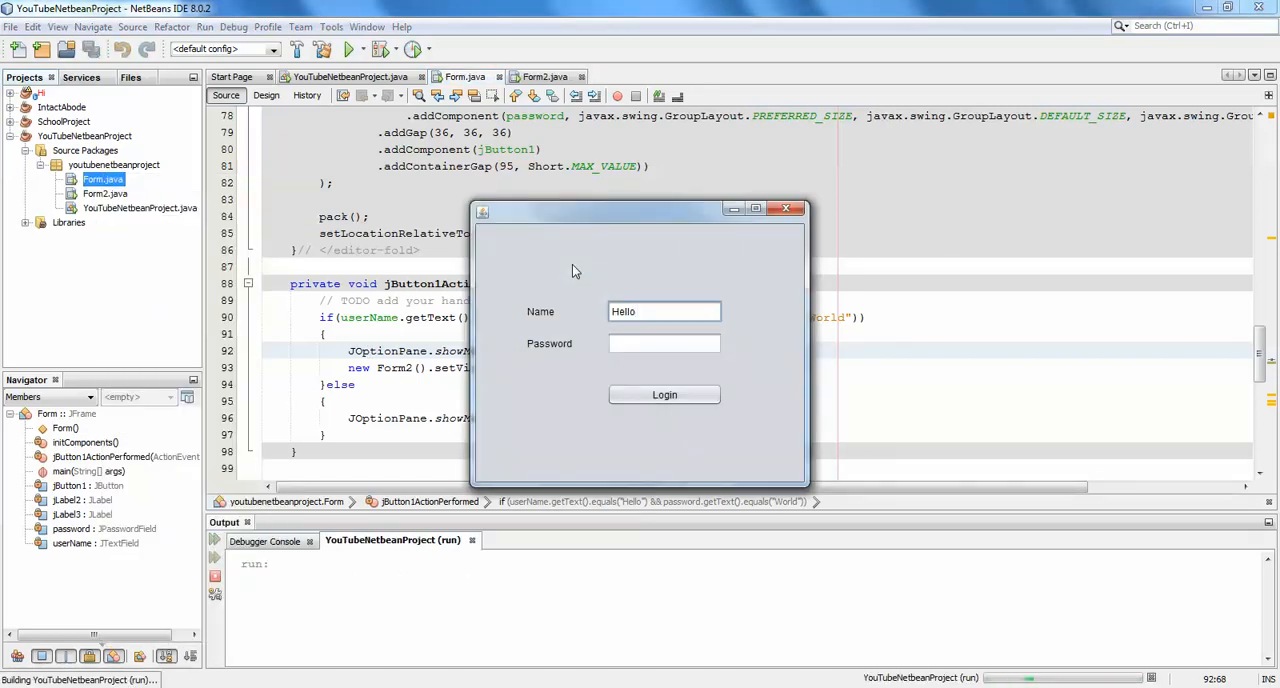
pyautogui.write('***')
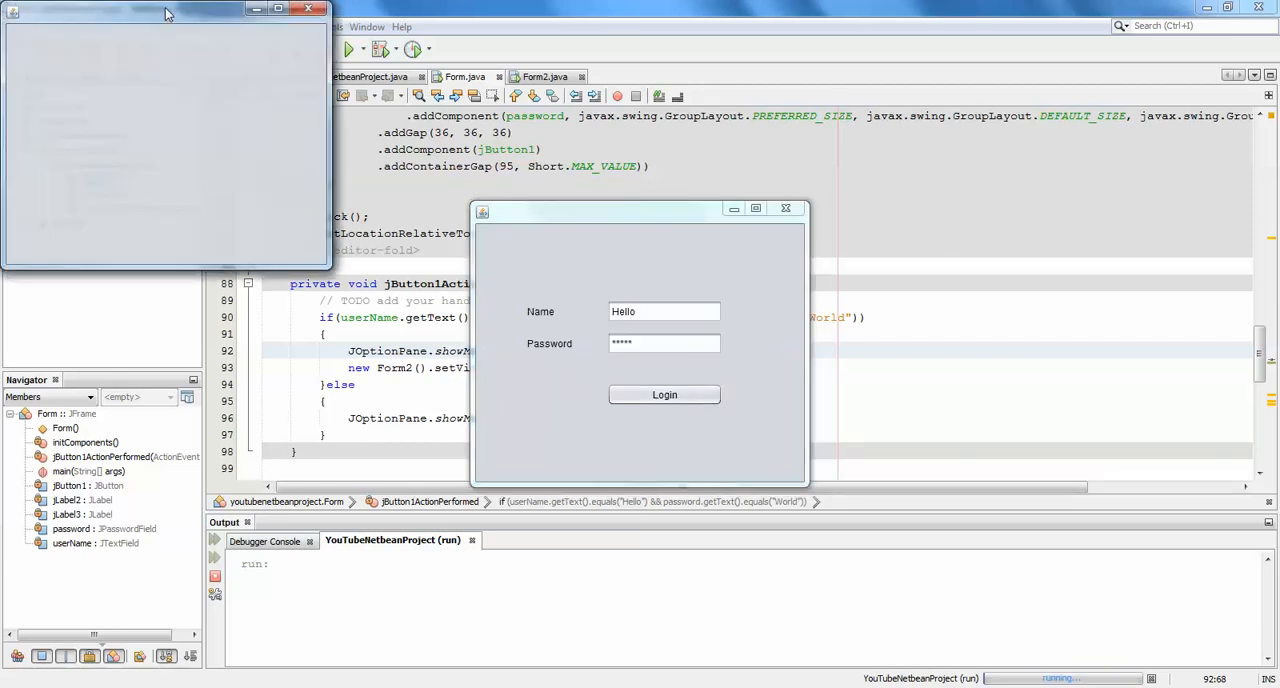
pyautogui.click(664, 394)
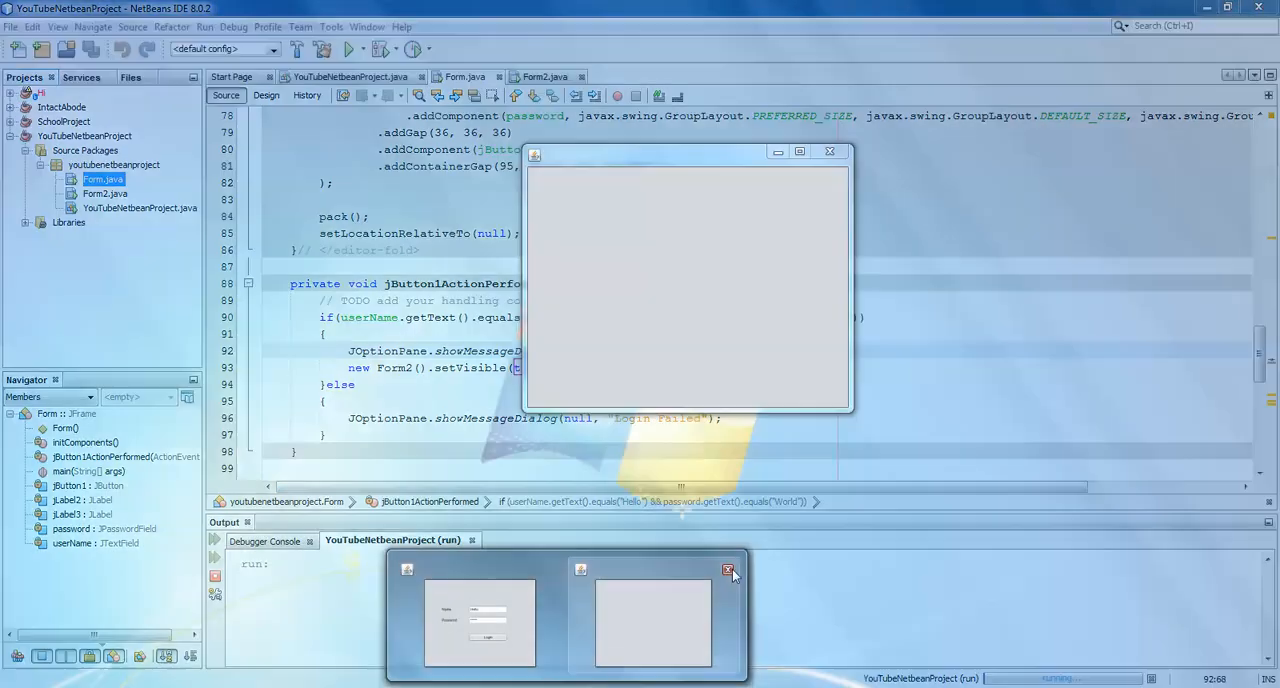
pyautogui.click(728, 570)
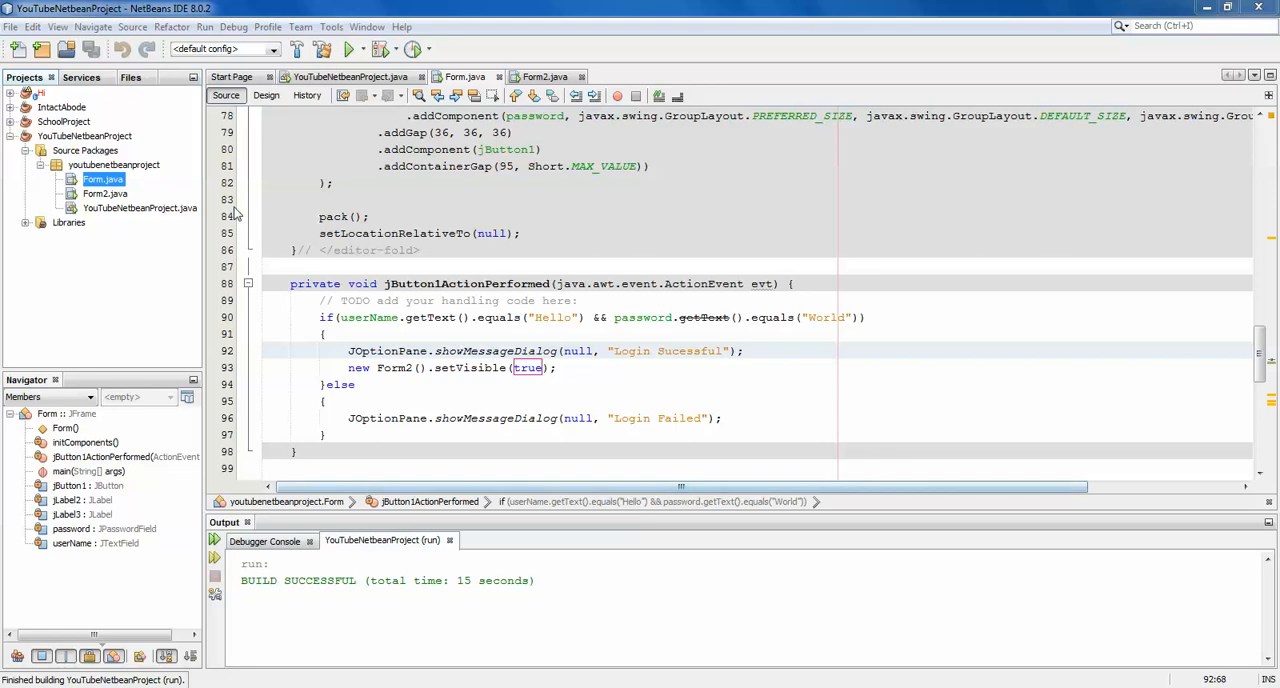
# Select Form.java and Form2.java in the project tree.
pyautogui.click(104, 178)
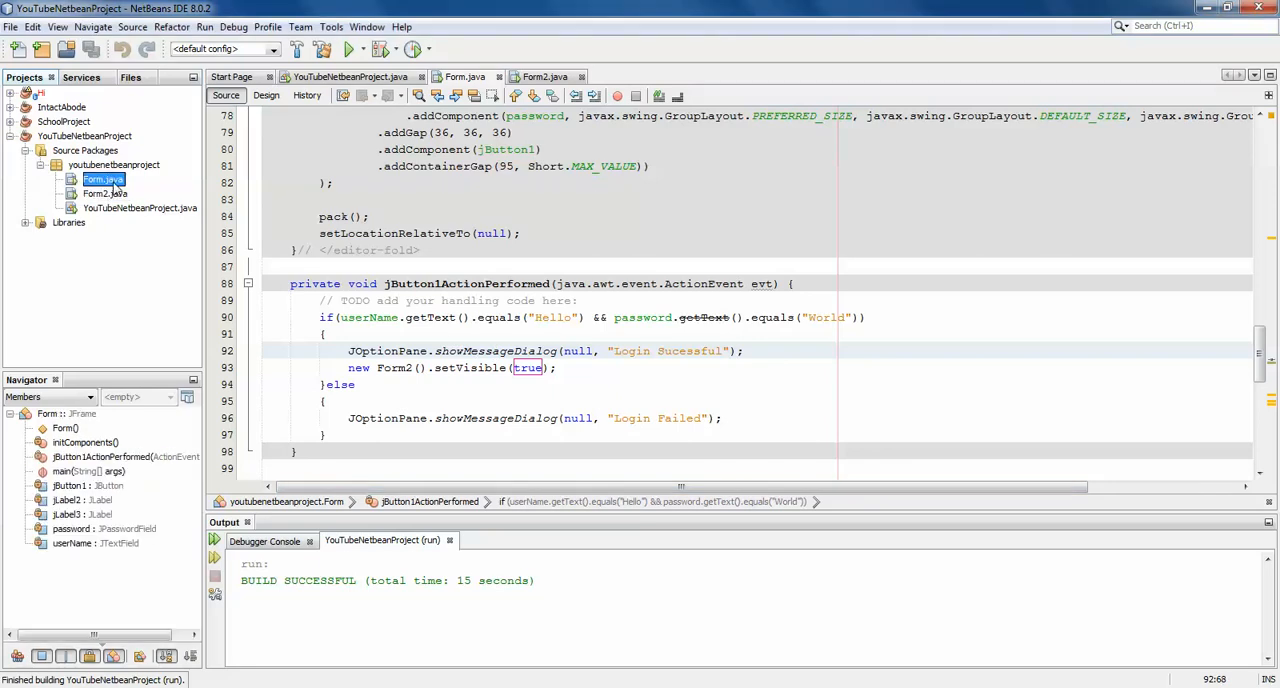
pyautogui.click(98, 192)
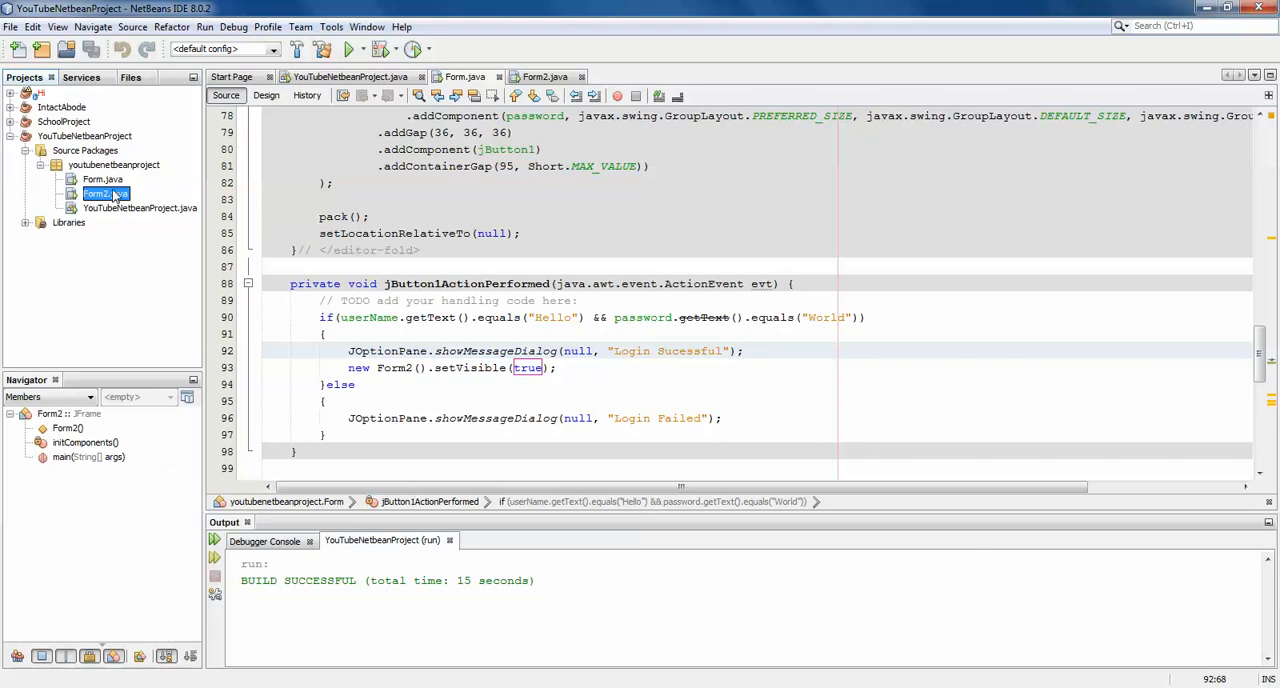
# Reopen YouTubeNetbeanProject's properties at the Run category.
pyautogui.rightClick(56, 136)
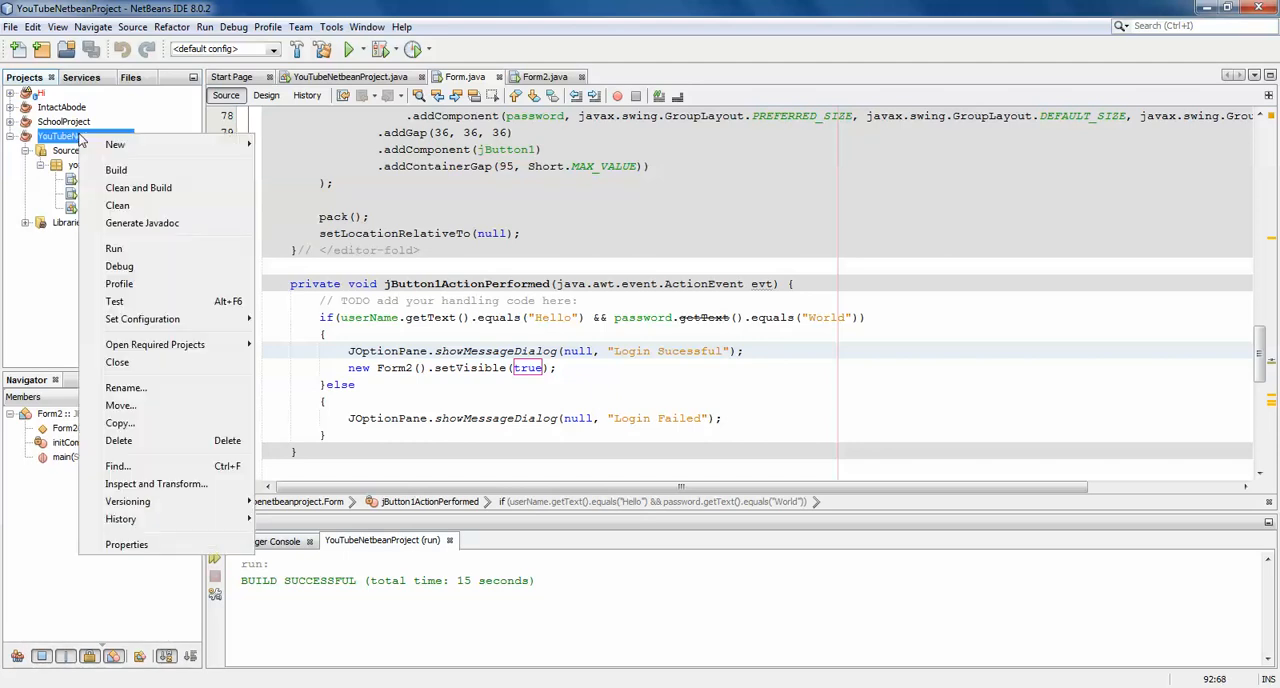
pyautogui.moveTo(112, 248)
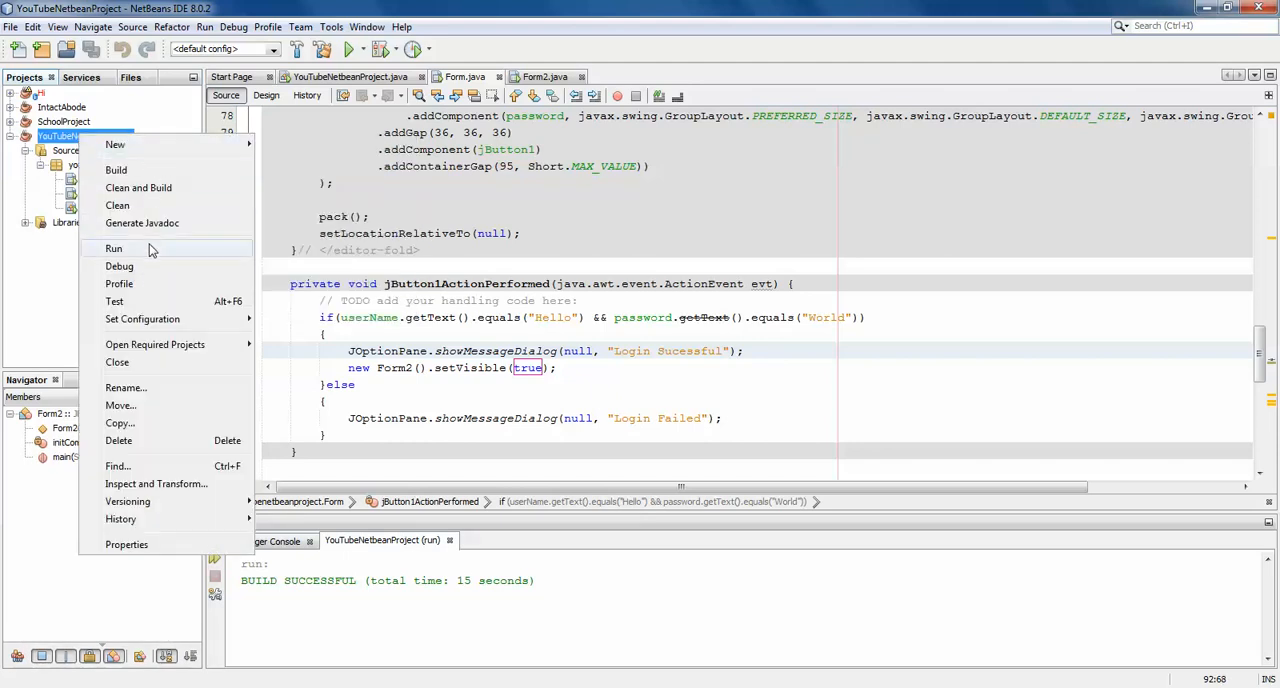
pyautogui.click(126, 544)
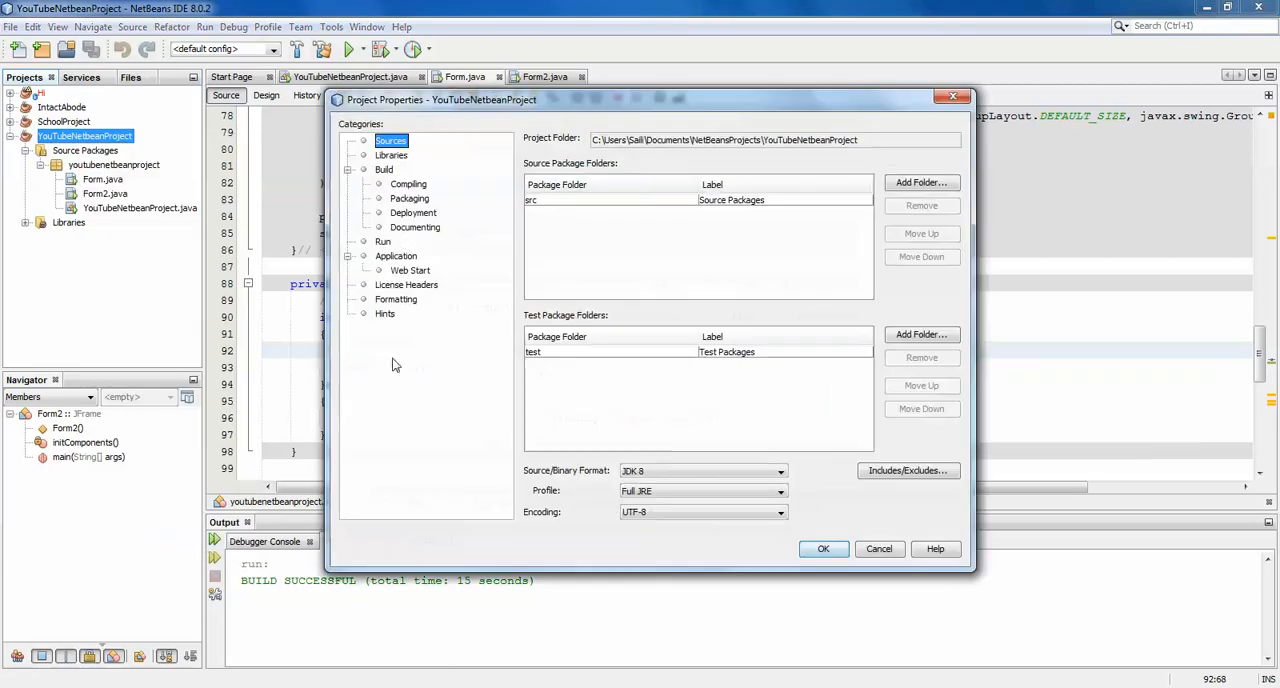
pyautogui.click(384, 242)
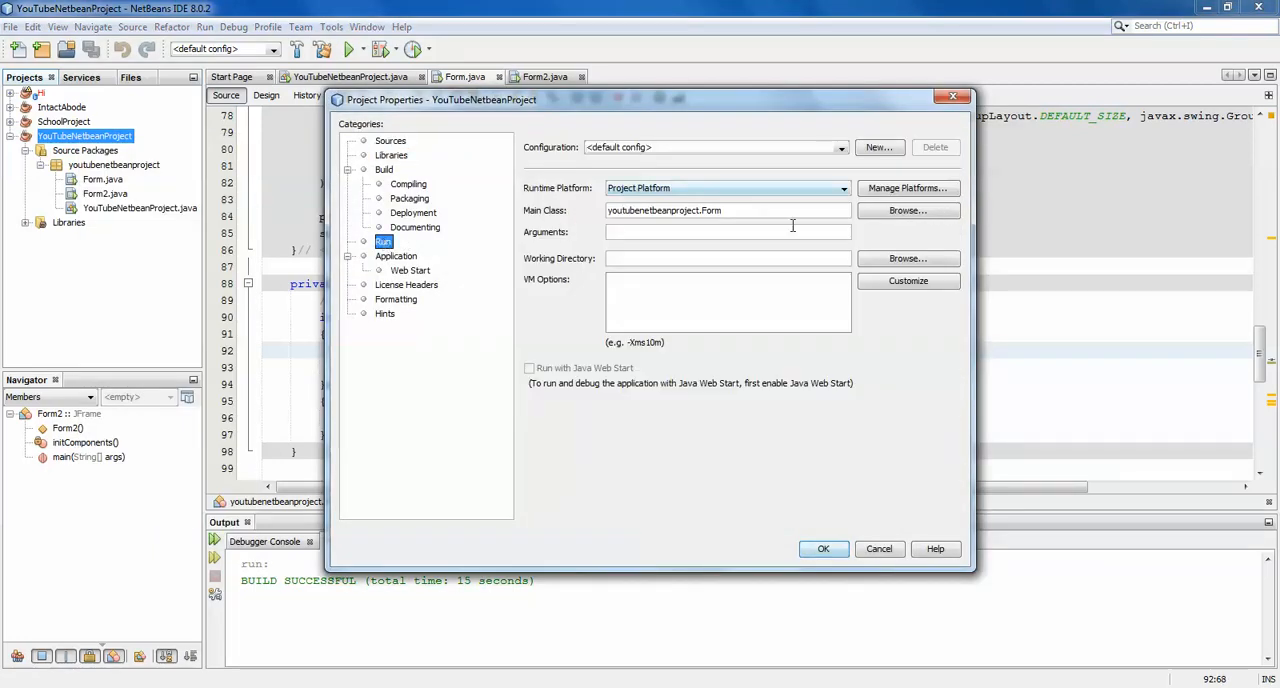
pyautogui.click(728, 210)
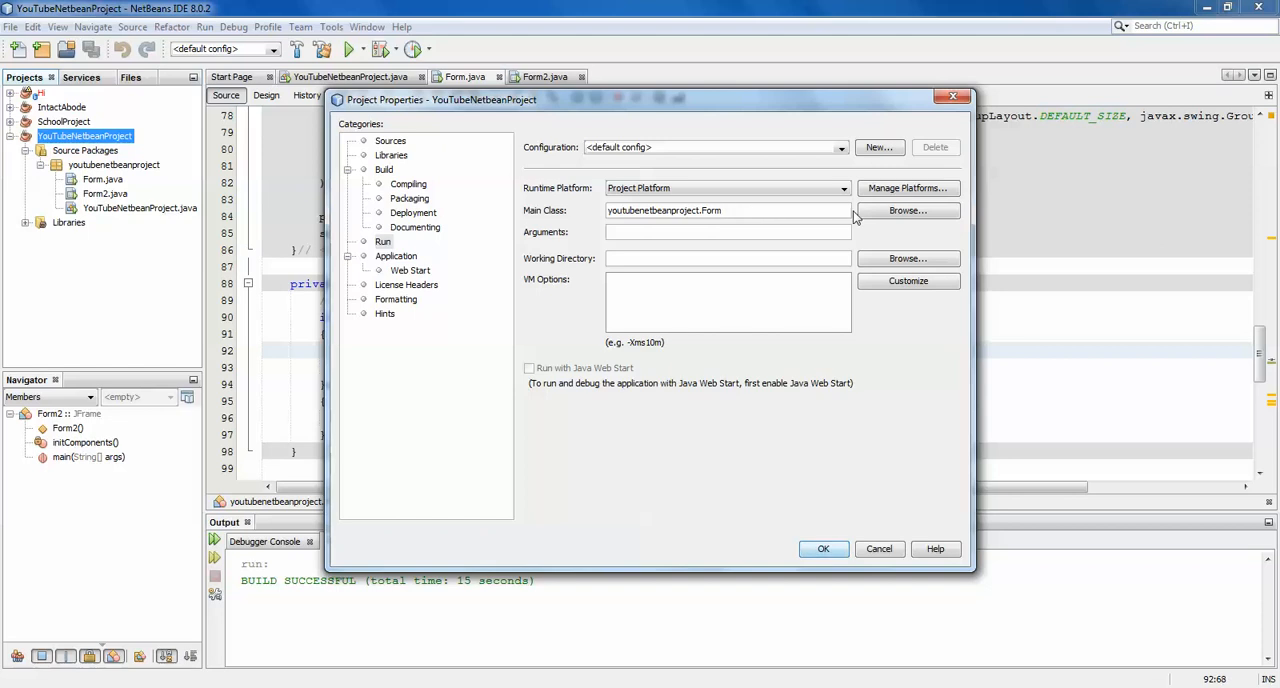
# Browse and keep youtubenetbeanproject.Form as the main class, then apply with OK.
pyautogui.click(908, 210)
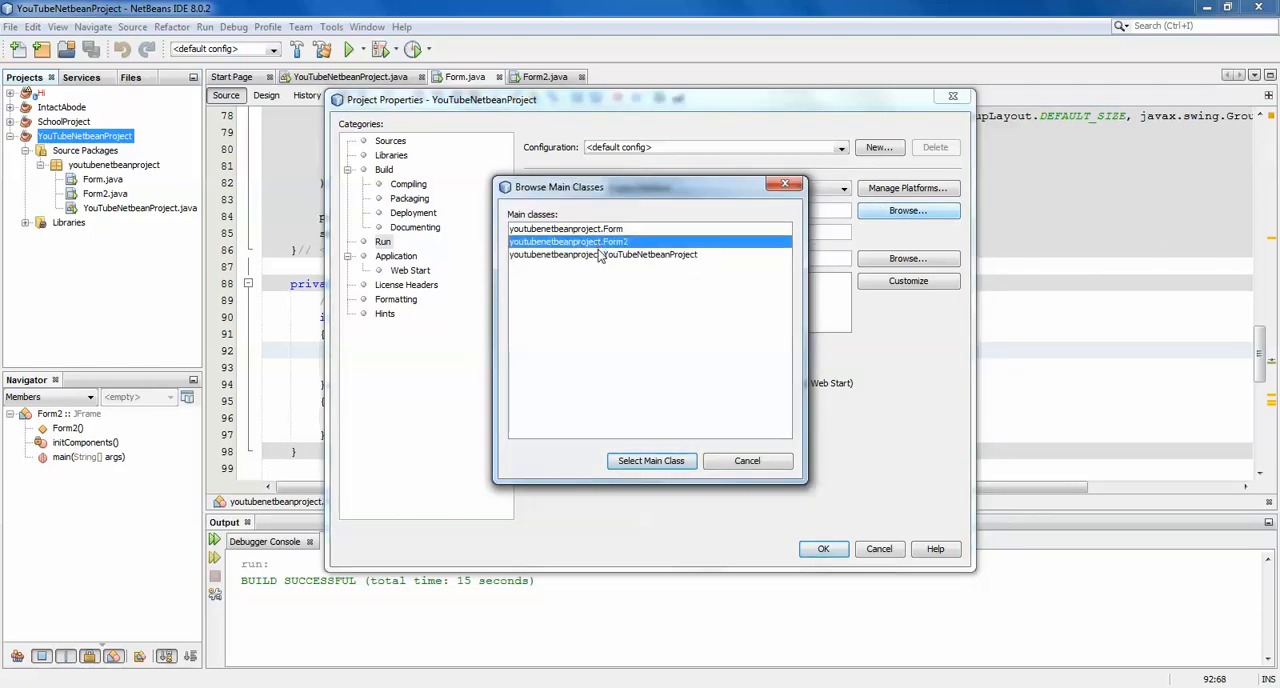
pyautogui.click(564, 228)
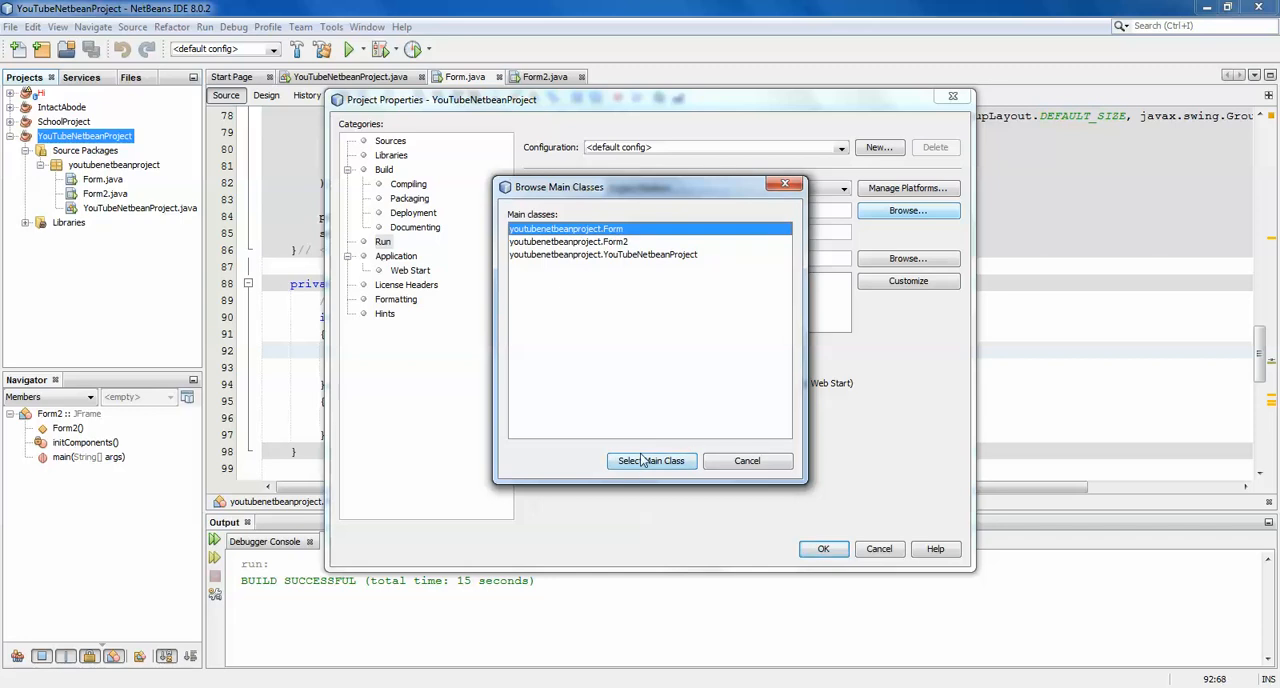
pyautogui.click(652, 460)
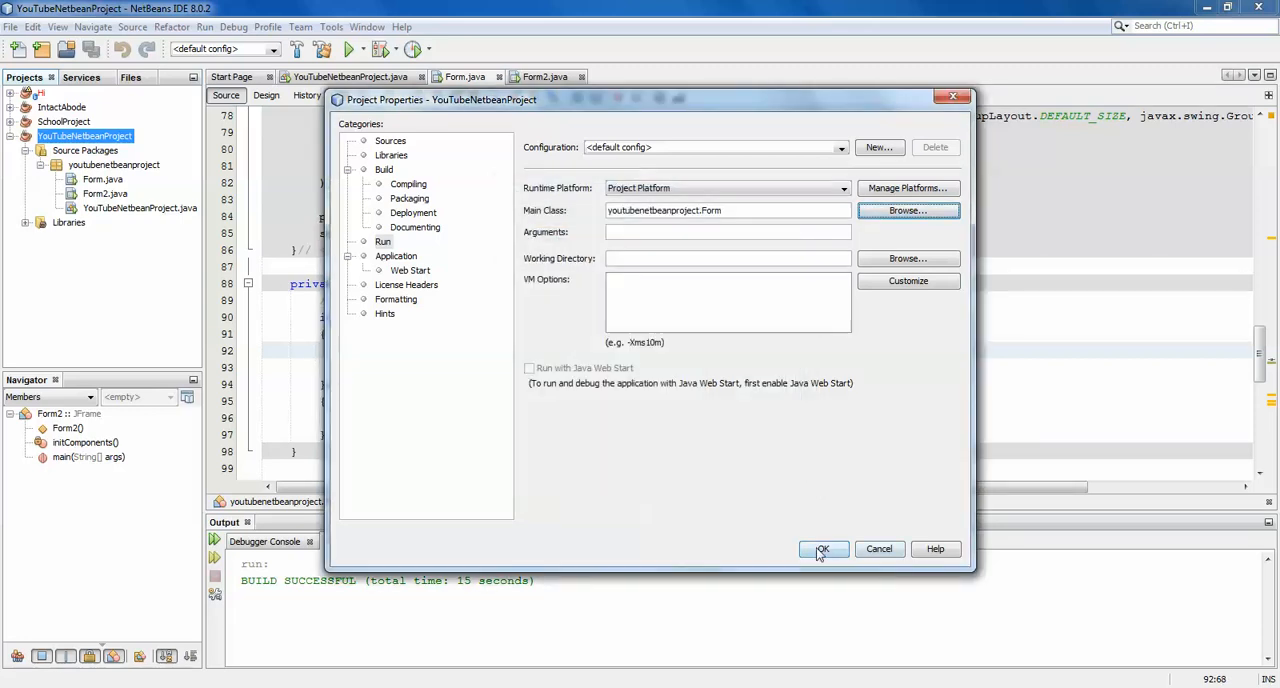
pyautogui.click(822, 548)
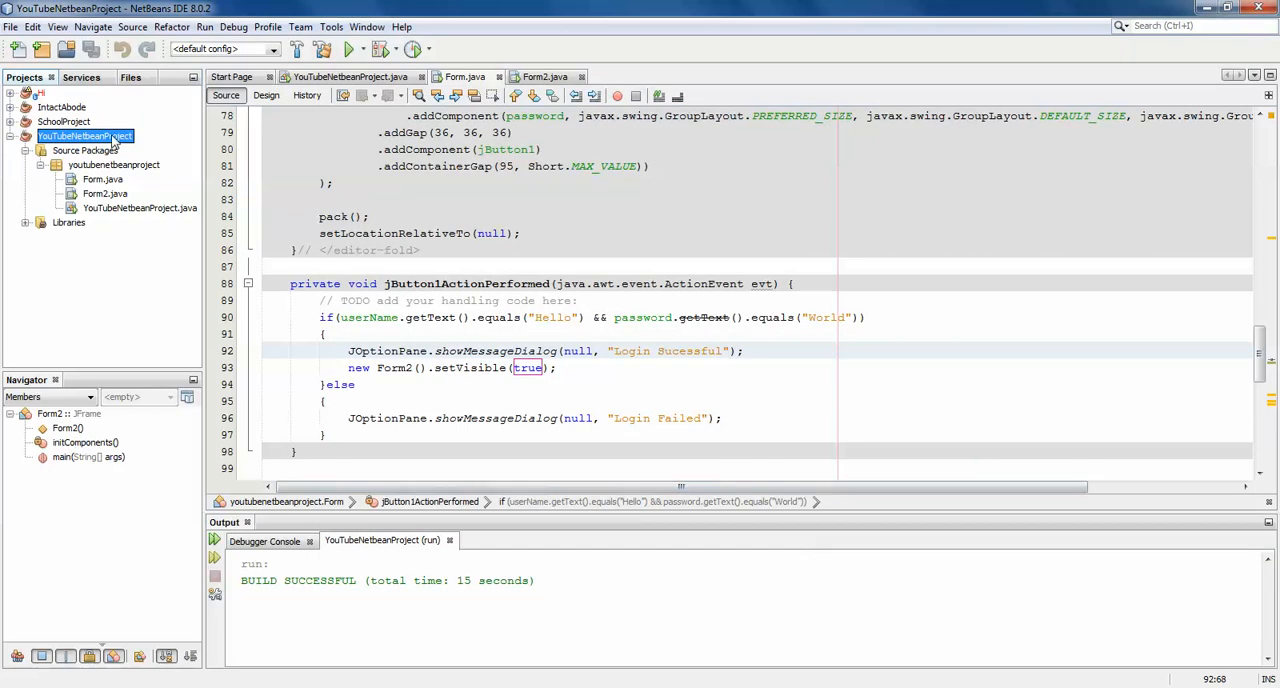
# Run Clean and Build on the project and copy the YouTubeNetbeanProject.jar path from the Output window.
pyautogui.rightClick(84, 136)
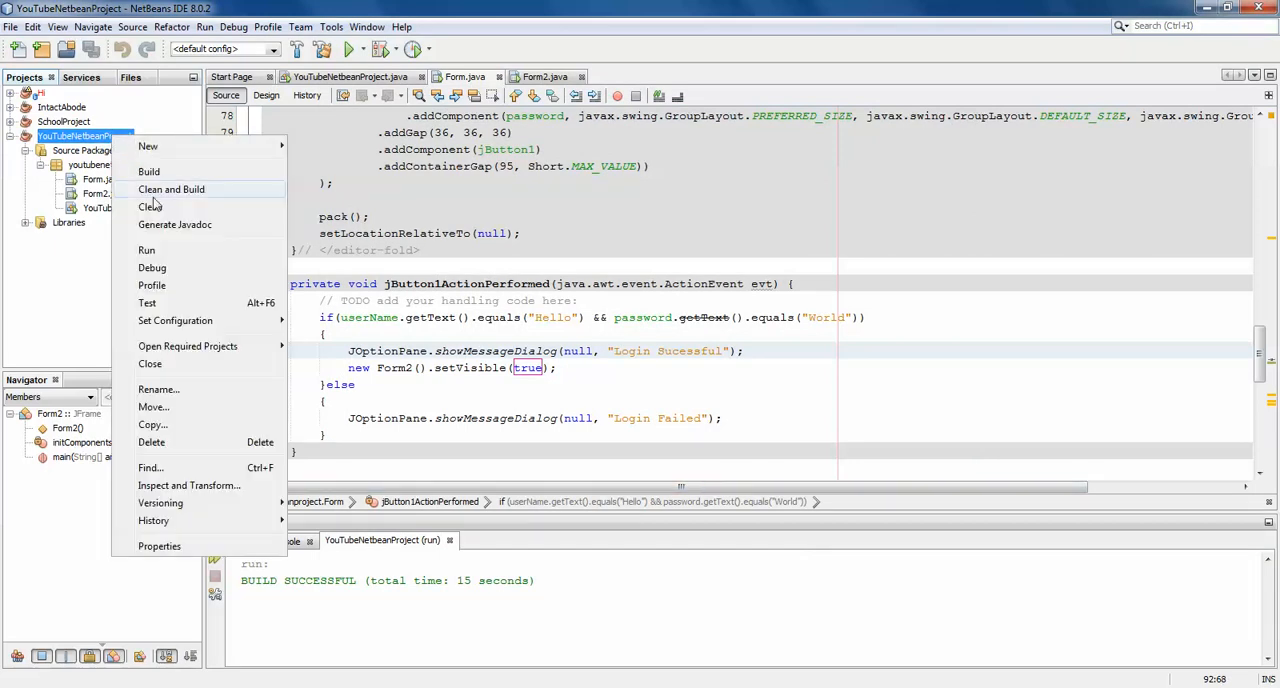
pyautogui.click(172, 188)
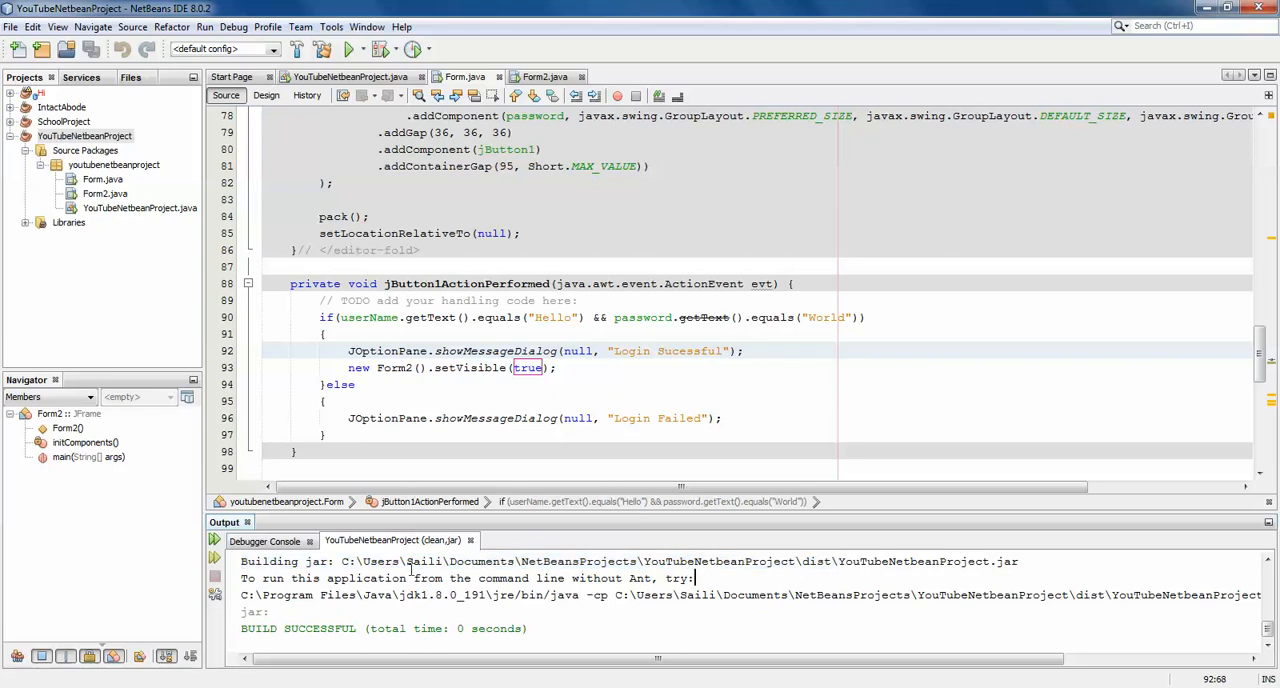
pyautogui.moveTo(342, 560); pyautogui.dragTo(610, 560)
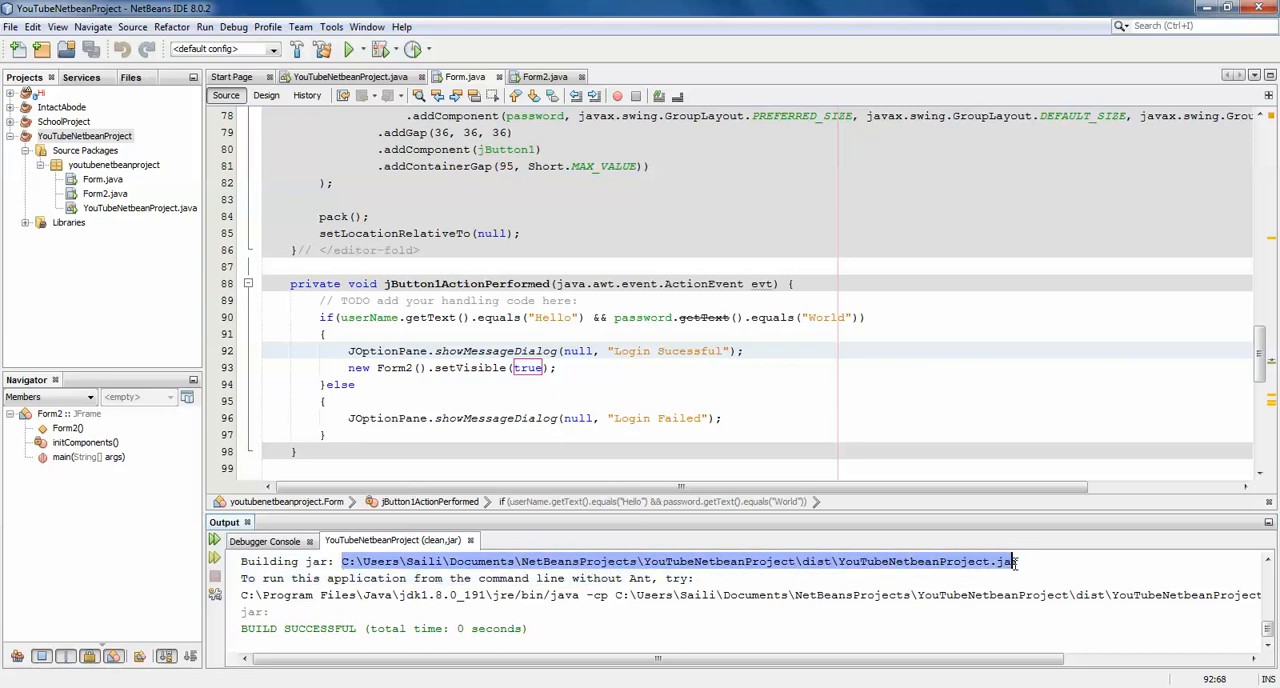
pyautogui.rightClick(1010, 562)
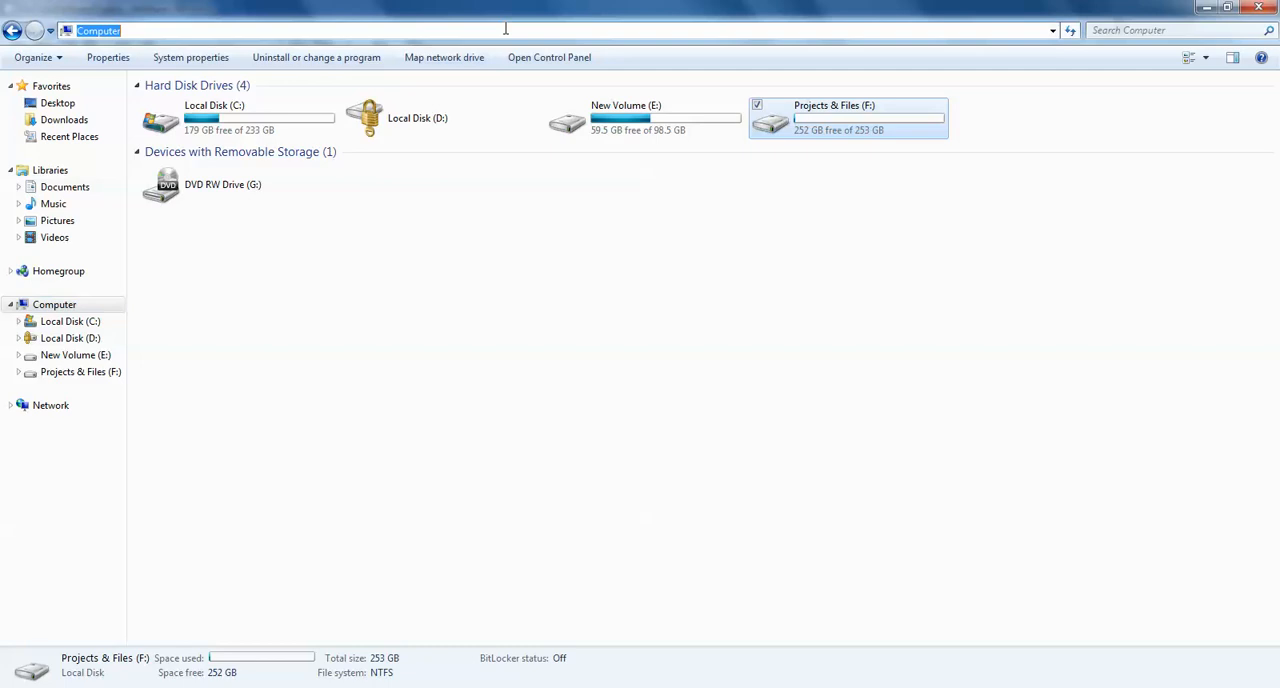
# Navigate Explorer to C:\Users\Sail\Documents\NetBeansProjects\YouTubeNetbeanProject\dist and select YouTubeNetbeanProject.jar.
pyautogui.write('C:\\Users\\Sail\\Documents\\NetBeansProjects\\YouTubeNetbeanProject\\dist\\YouTubeNetbeanProject.jar')
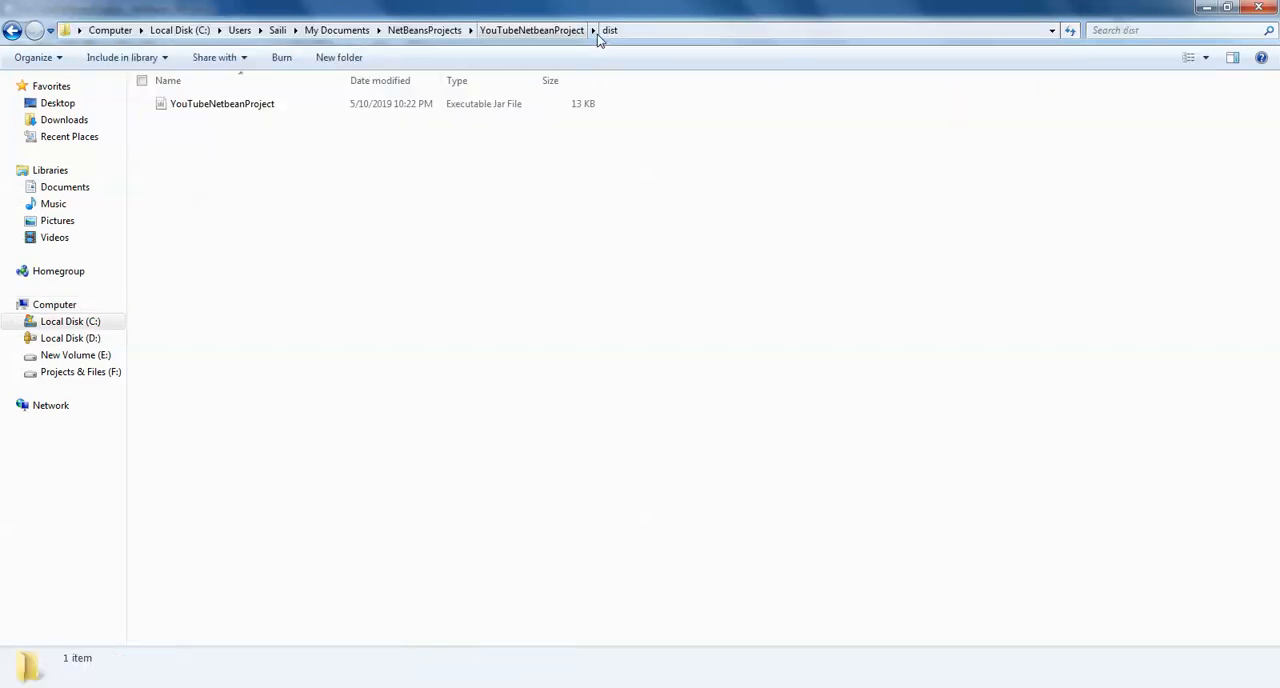
pyautogui.click(220, 102)
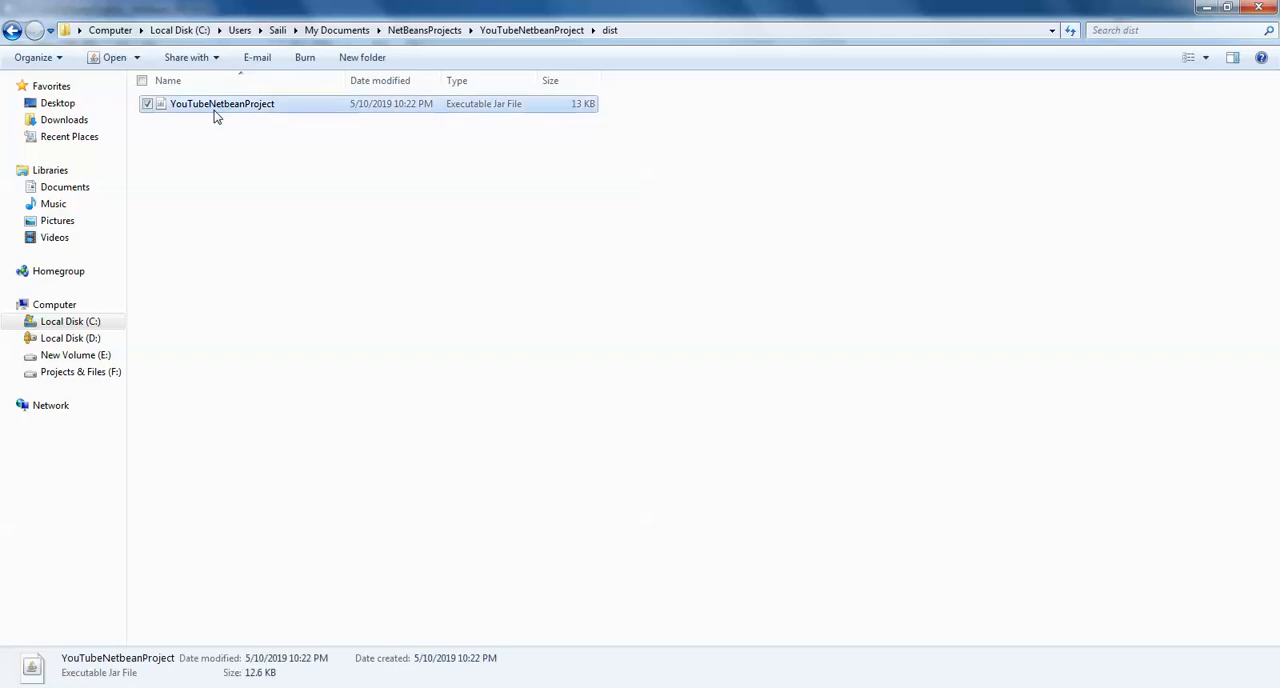
pyautogui.moveTo(280, 136)
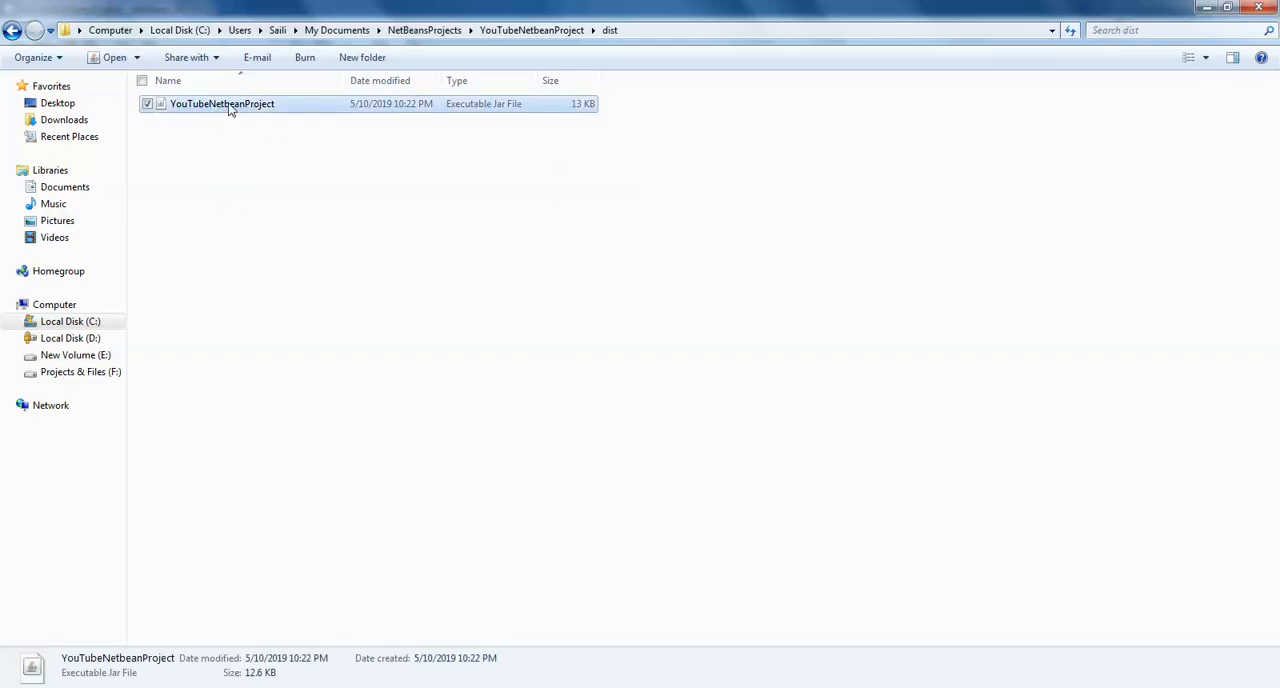
# Run YouTubeNetbeanProject.jar, log in as Hello with the password to reach the second form.
pyautogui.doubleClick(220, 102)
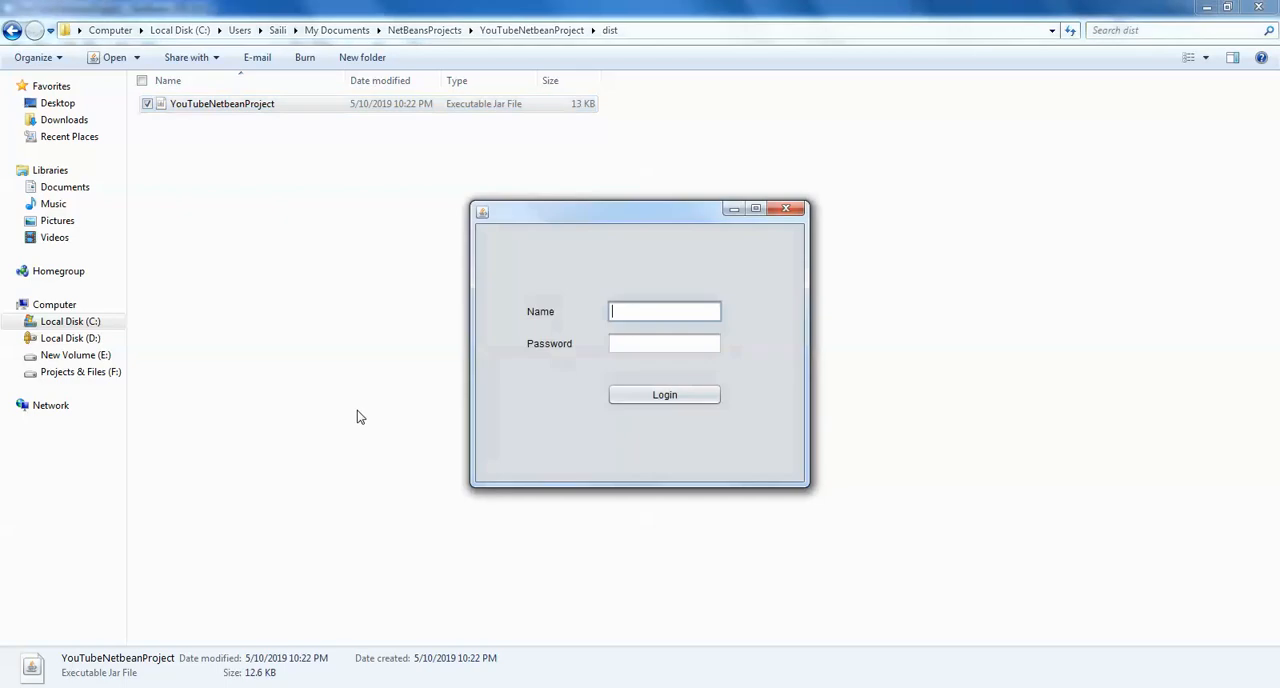
pyautogui.moveTo(536, 600)
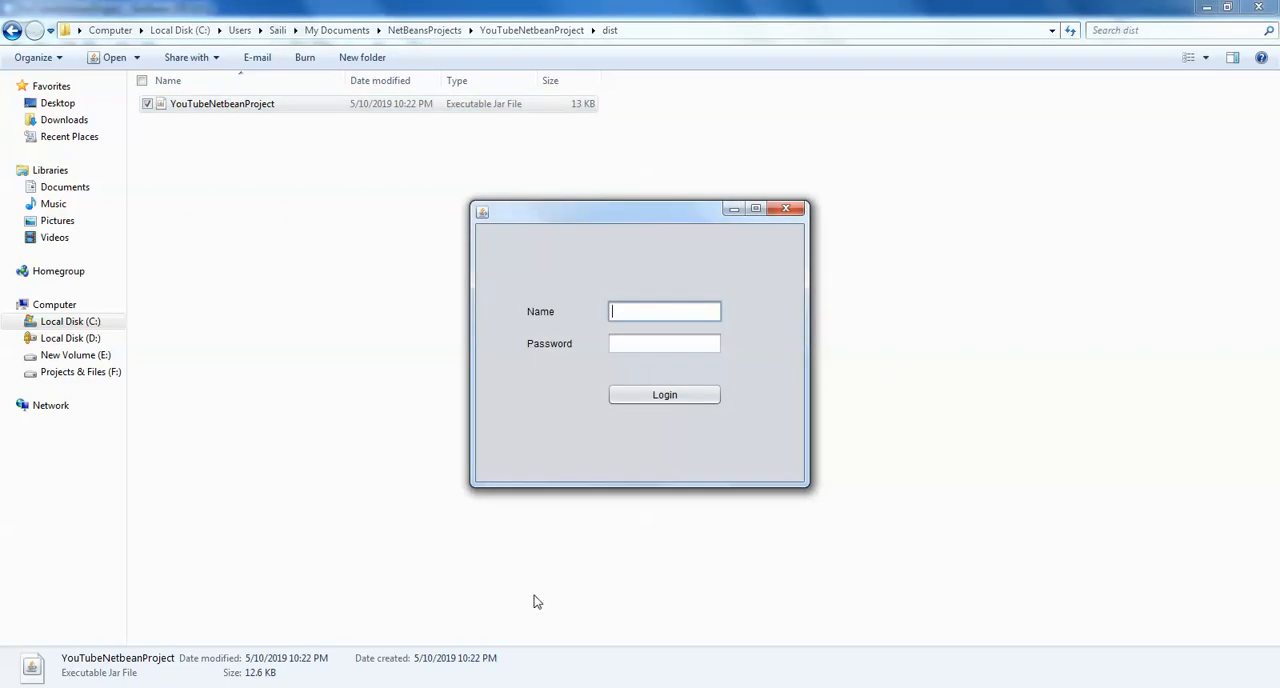
pyautogui.write('Hello')
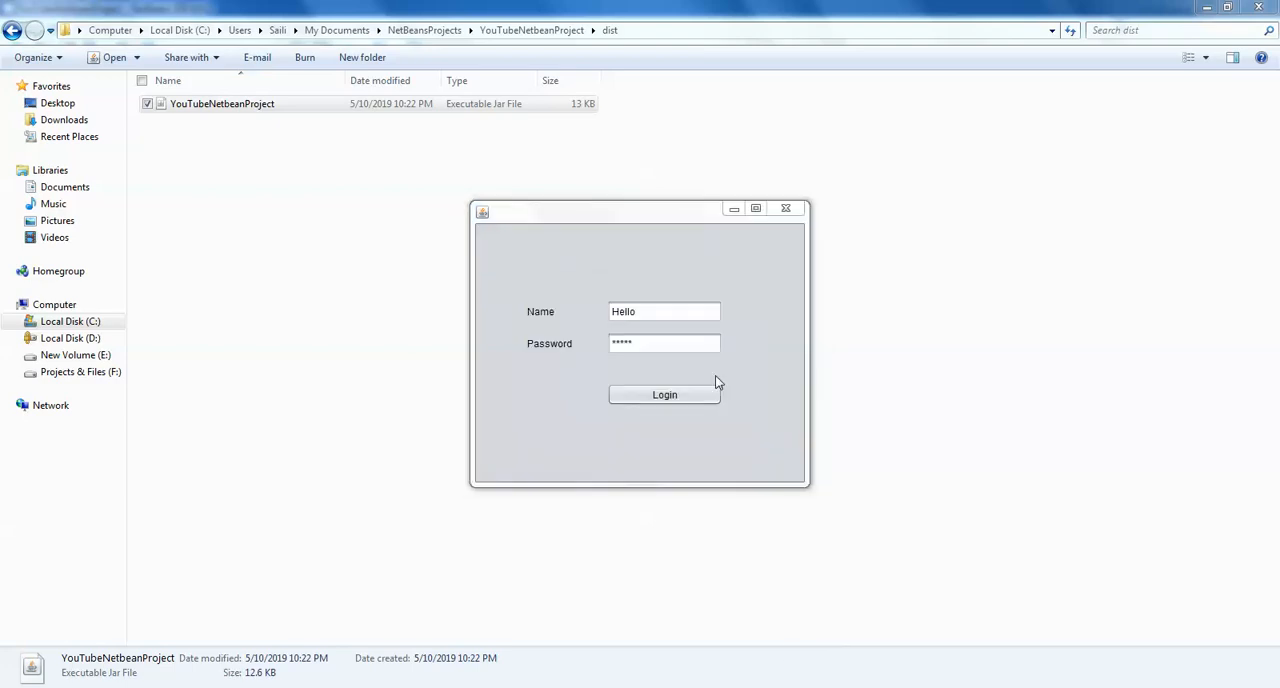
pyautogui.click(664, 394)
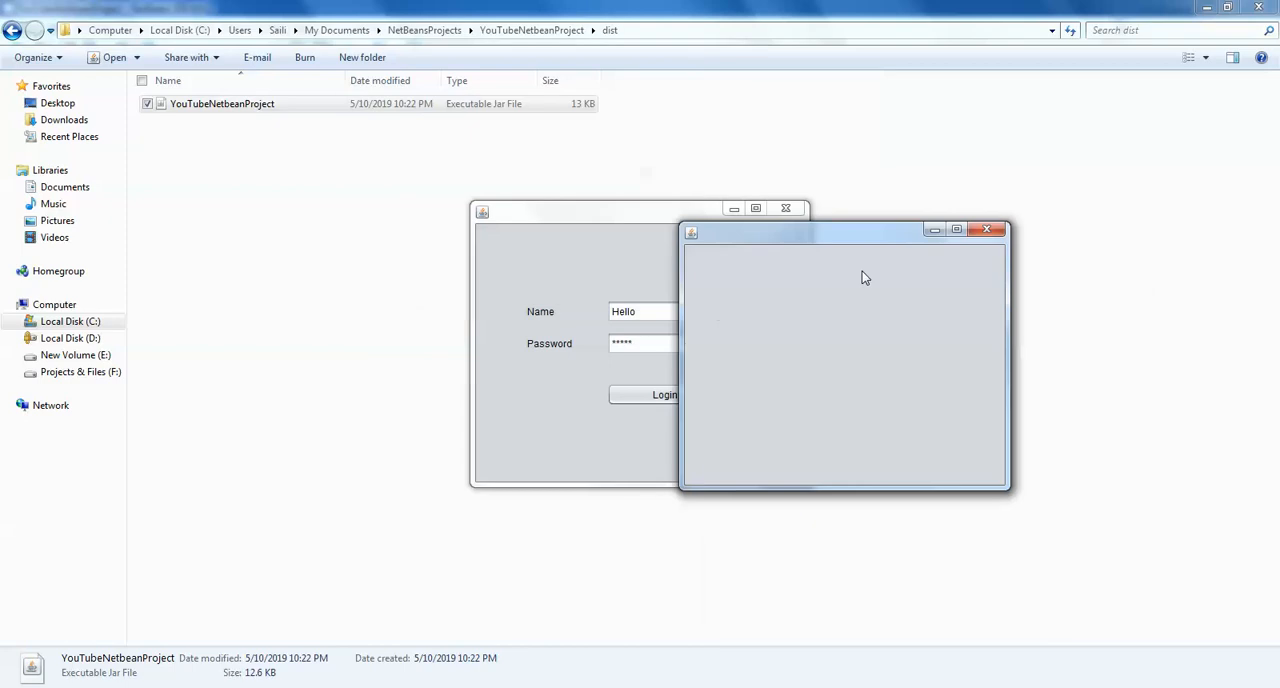